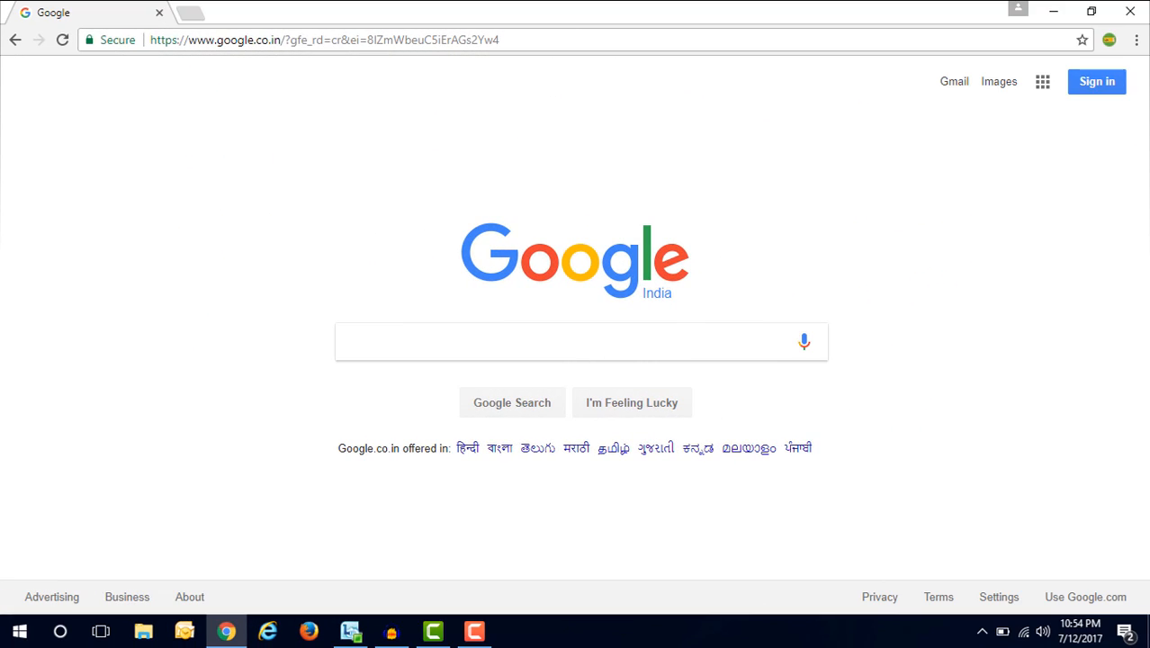
# Bring up Chrome's Clear browsing data dialog with Ctrl+Shift+Delete.
pyautogui.press('ctrl+shift+delete')
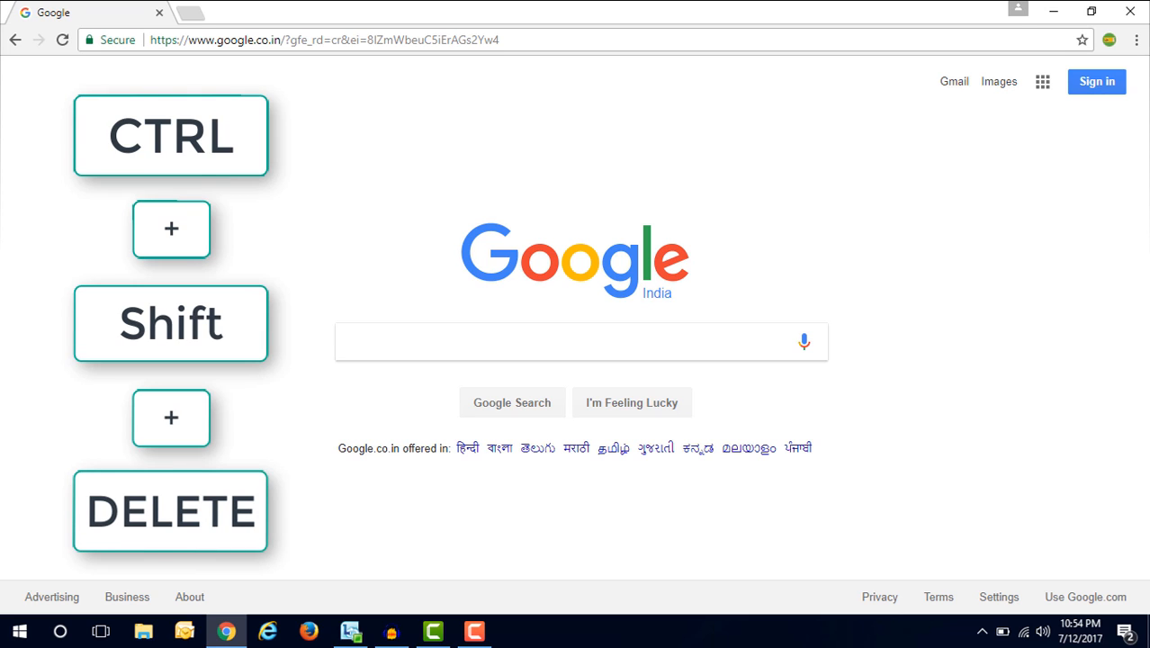
pyautogui.press('ctrl+shift+delete')
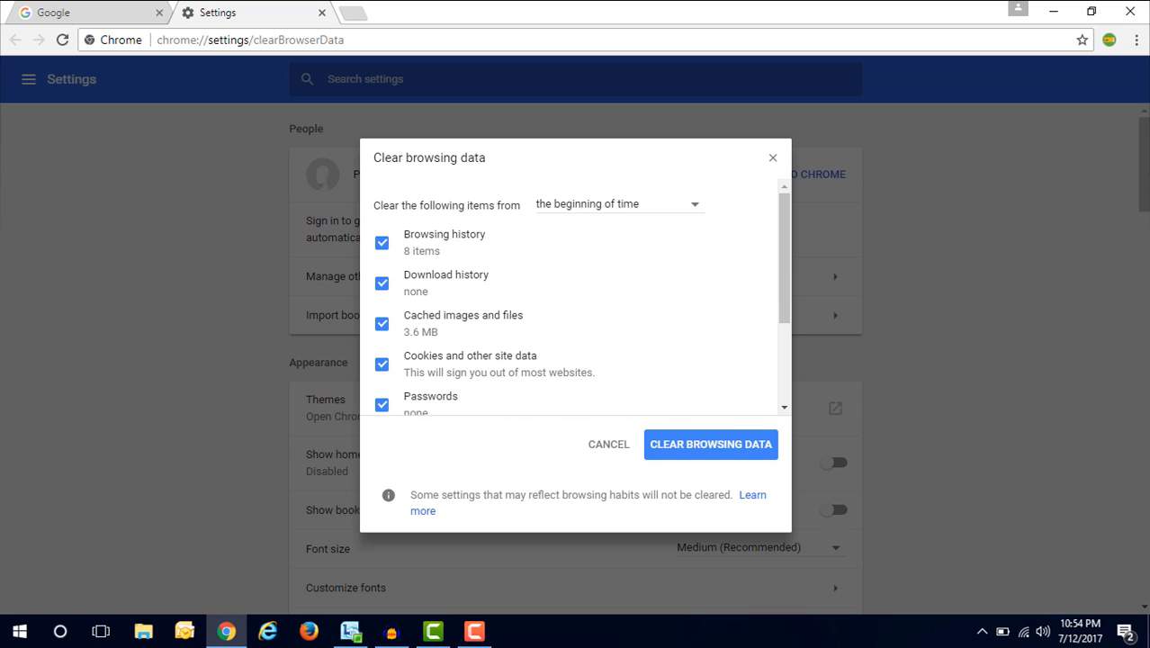
# Clear history, downloads, cache, cookies and passwords from the beginning of time.
pyautogui.click(616, 203)
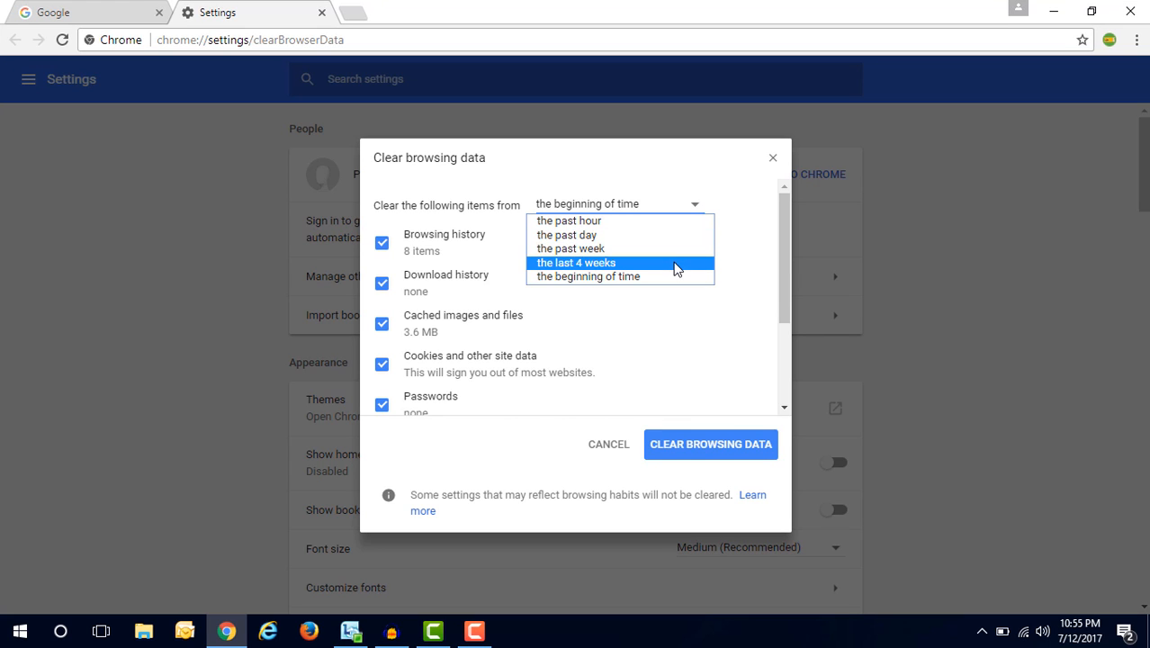
pyautogui.moveTo(678, 277)
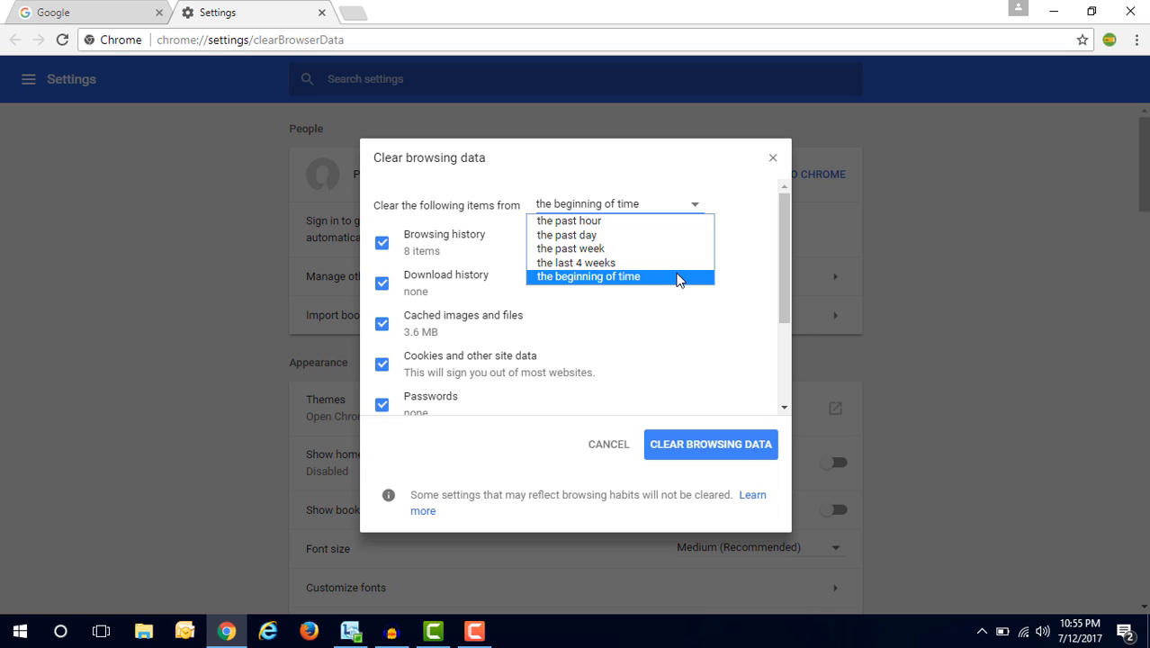
pyautogui.click(589, 278)
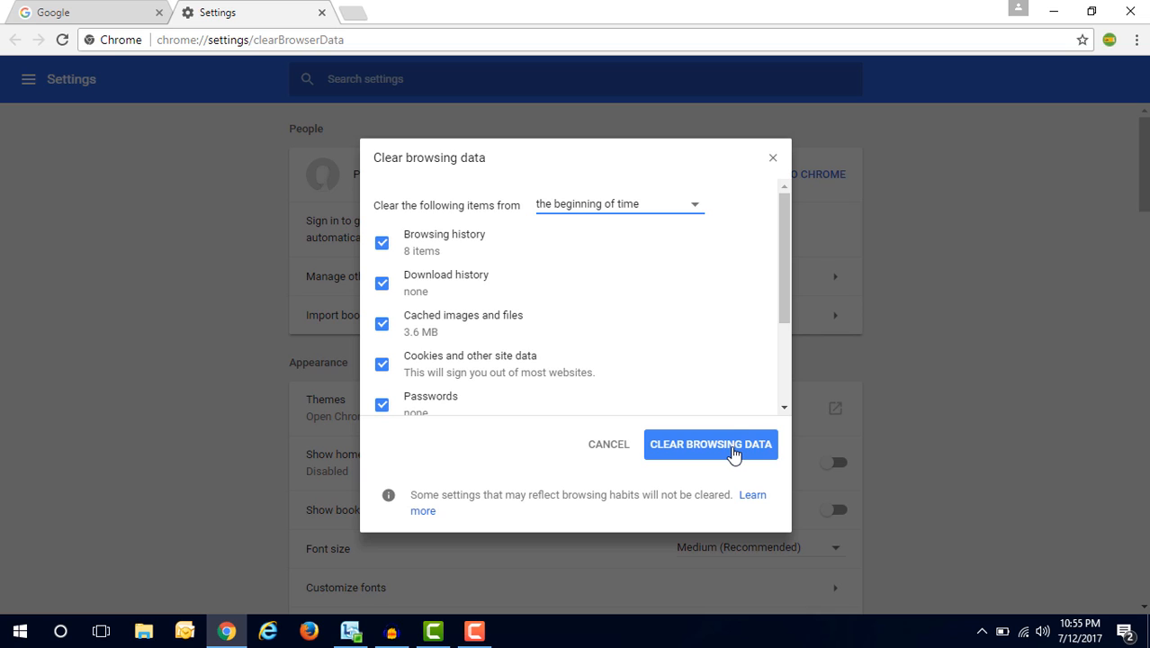
pyautogui.click(710, 443)
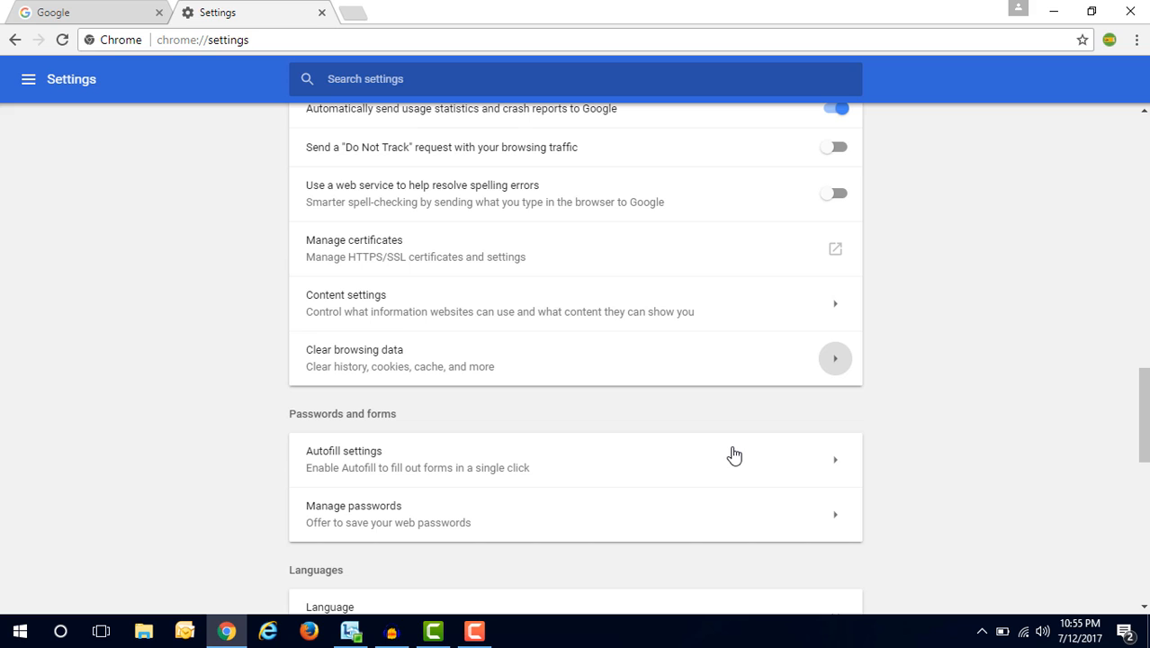
pyautogui.moveTo(631, 328)
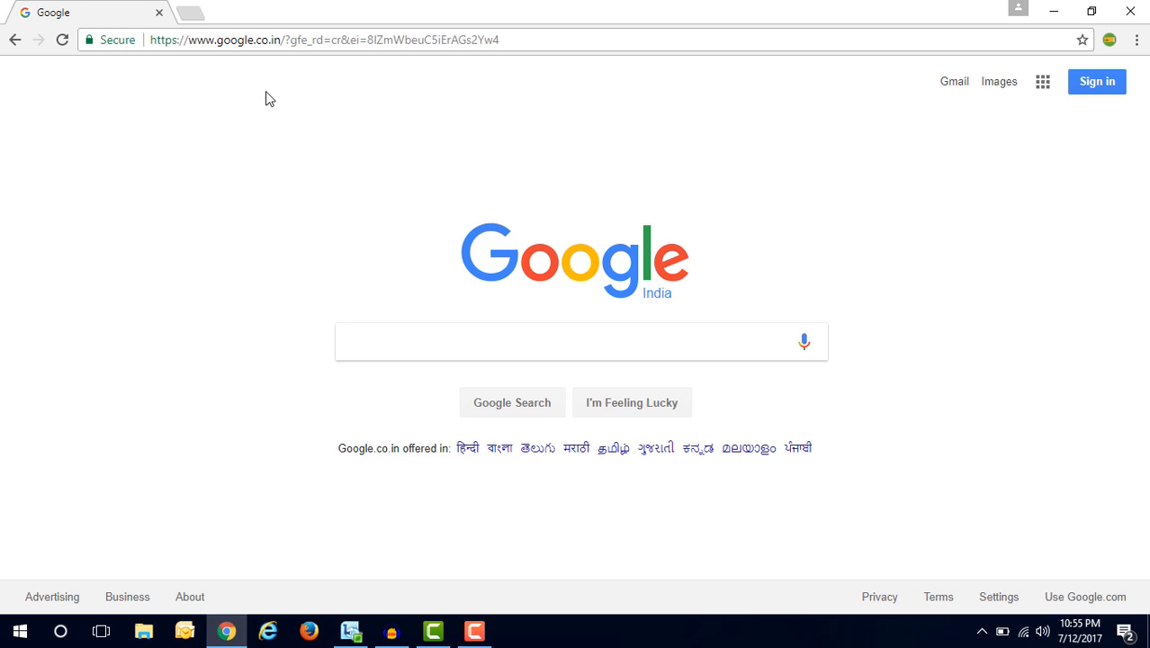
pyautogui.moveTo(915, 319)
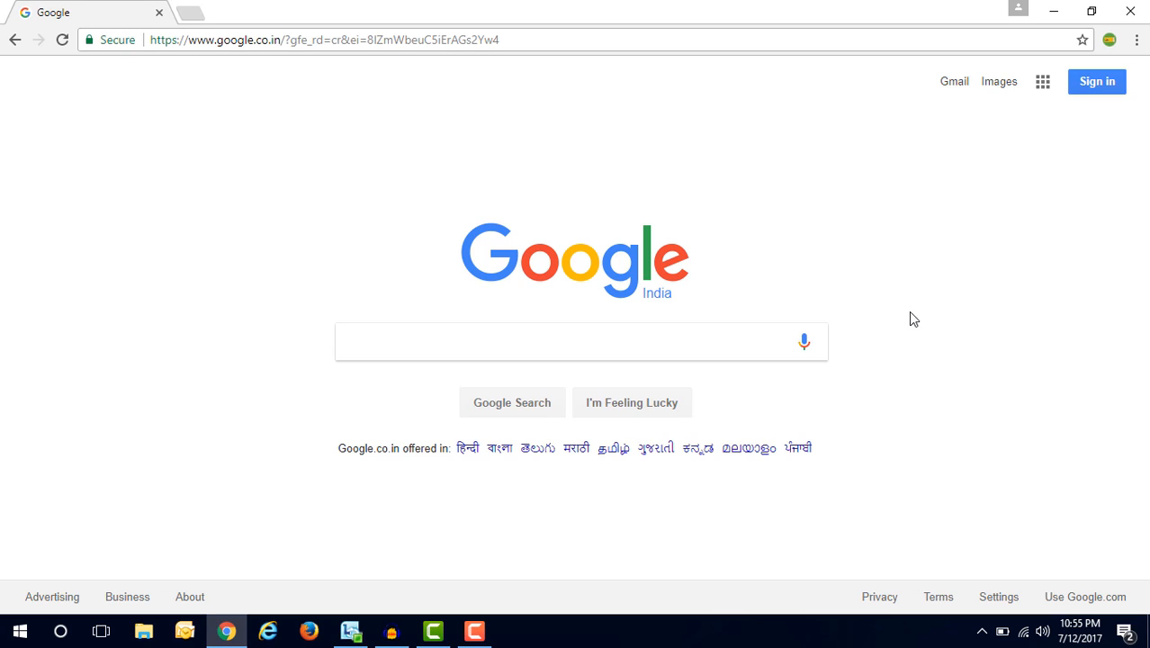
pyautogui.moveTo(997, 598)
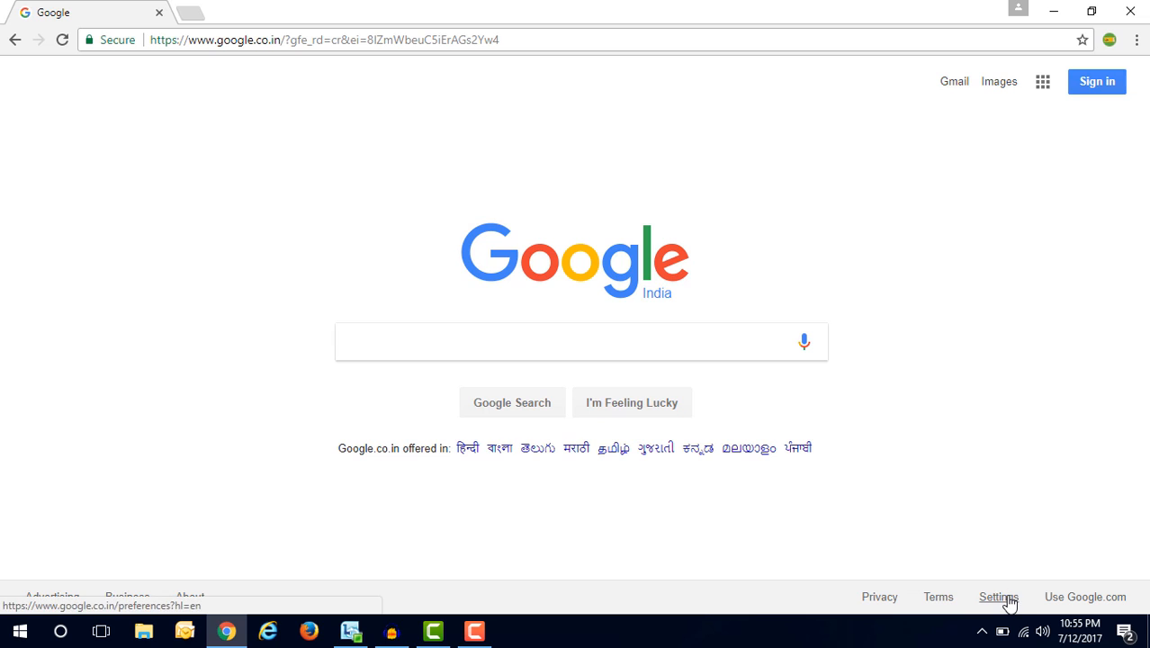
# Reach the search History settings and toggle signed-out search activity off, then back on.
pyautogui.click(998, 598)
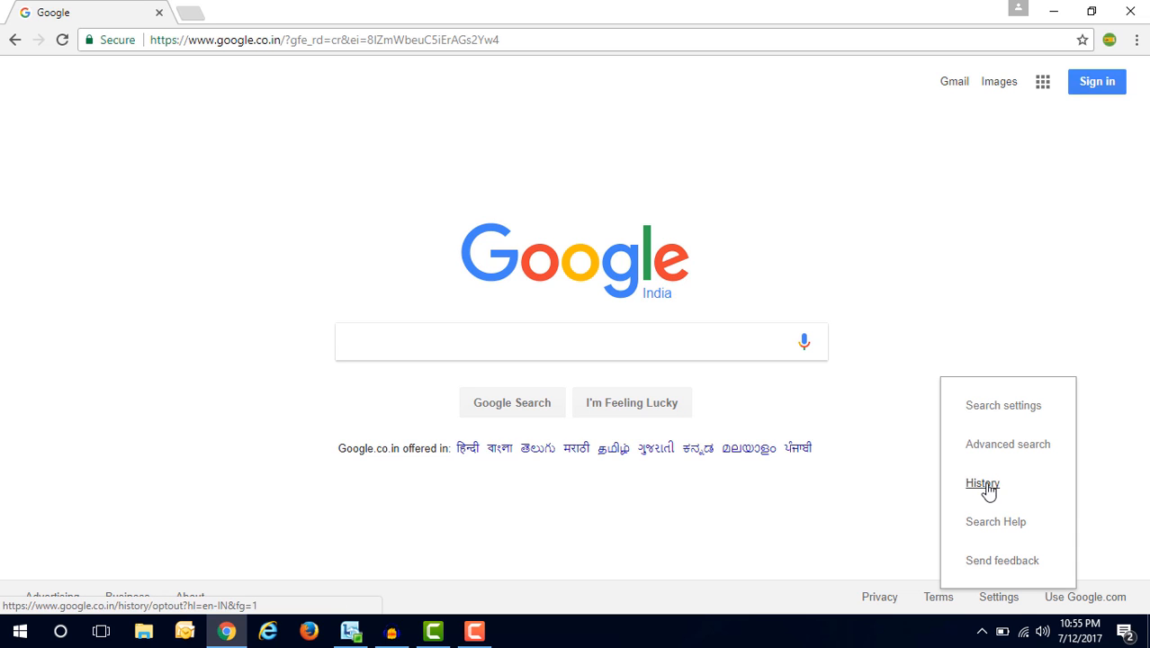
pyautogui.click(983, 483)
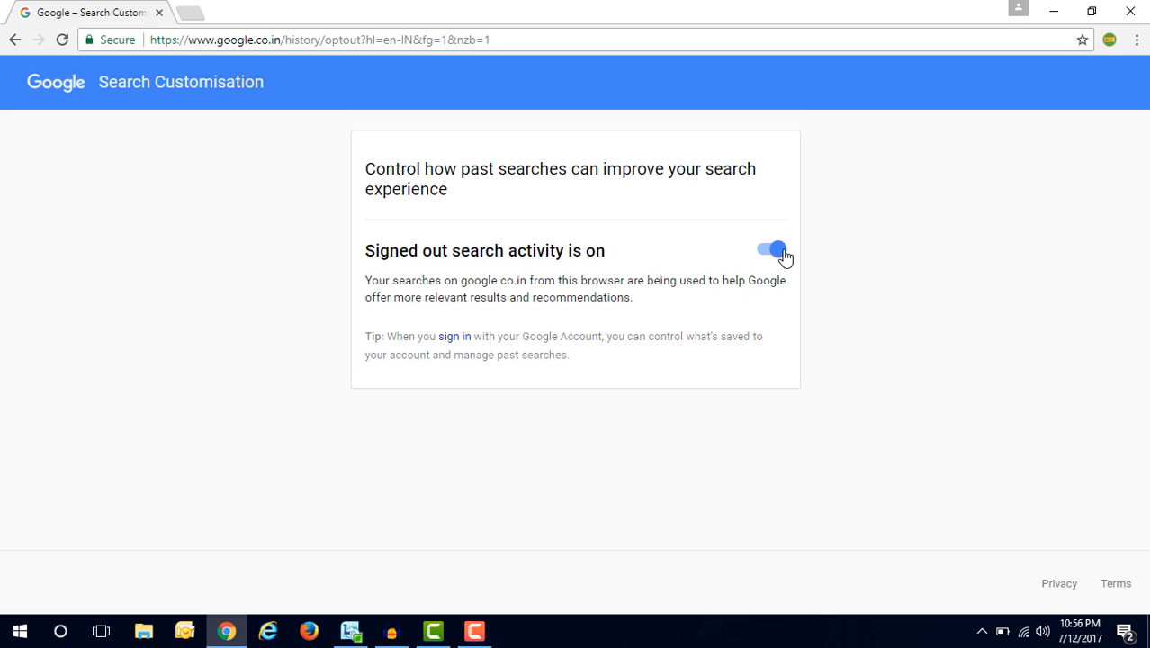
pyautogui.click(772, 251)
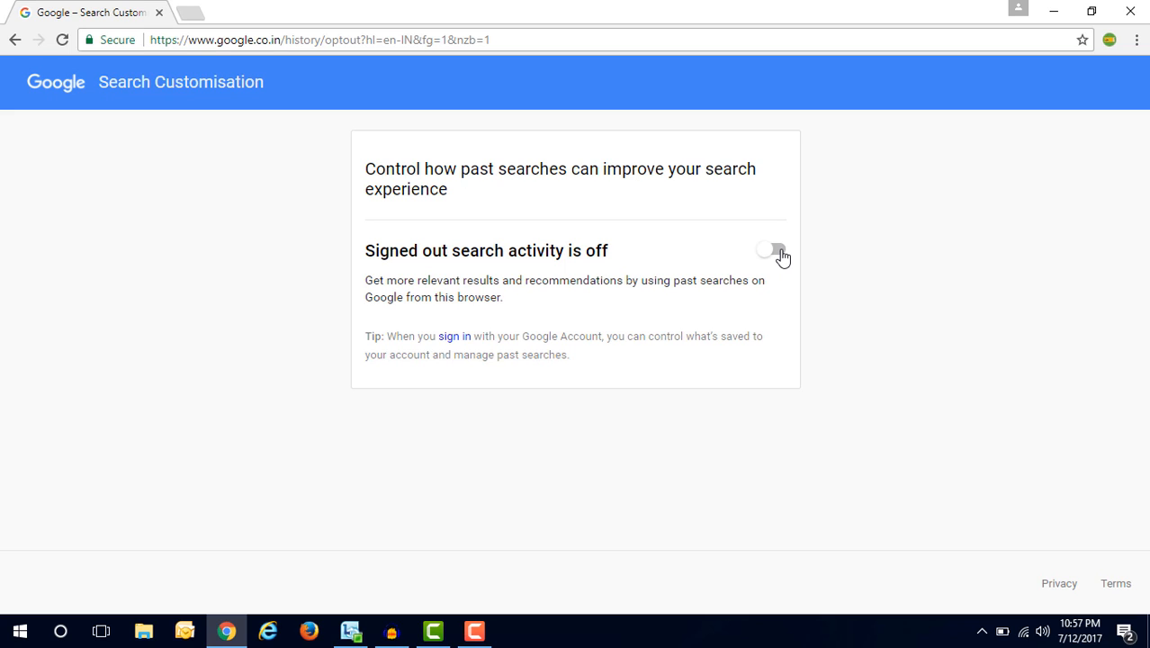
pyautogui.moveTo(793, 262)
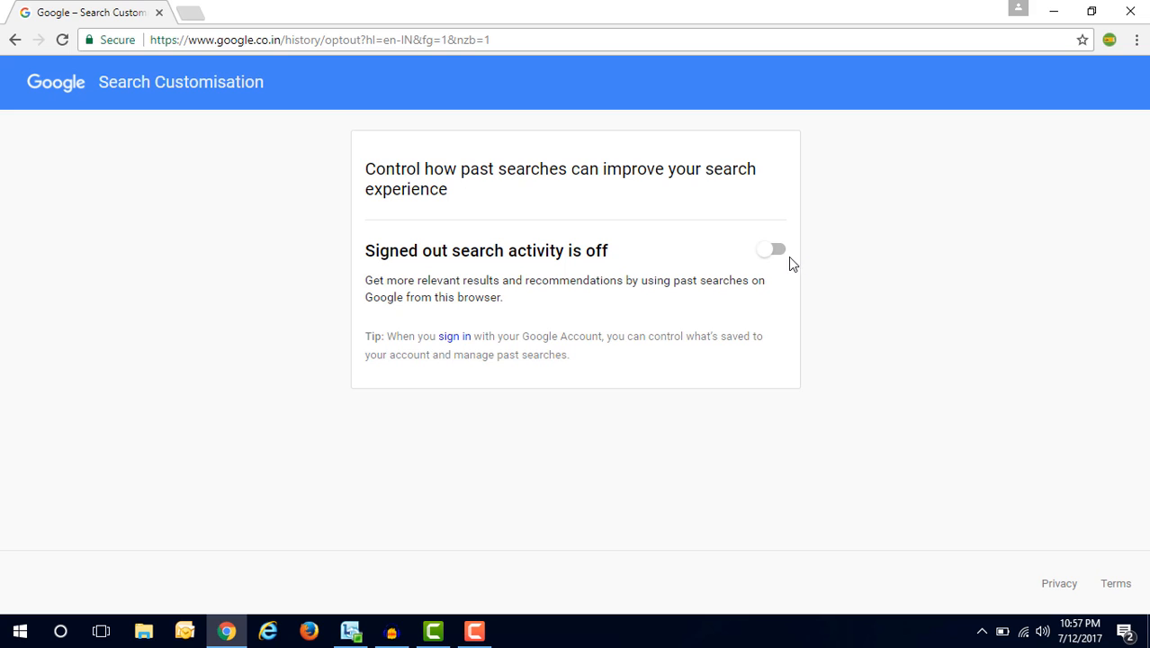
pyautogui.click(771, 248)
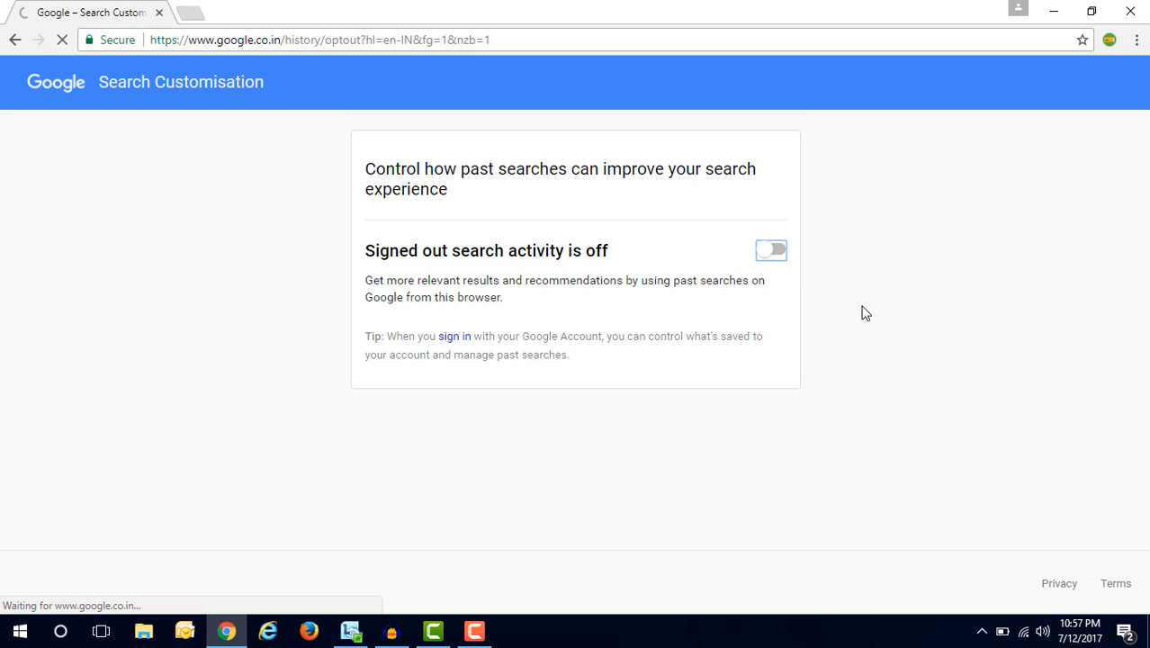
pyautogui.click(771, 248)
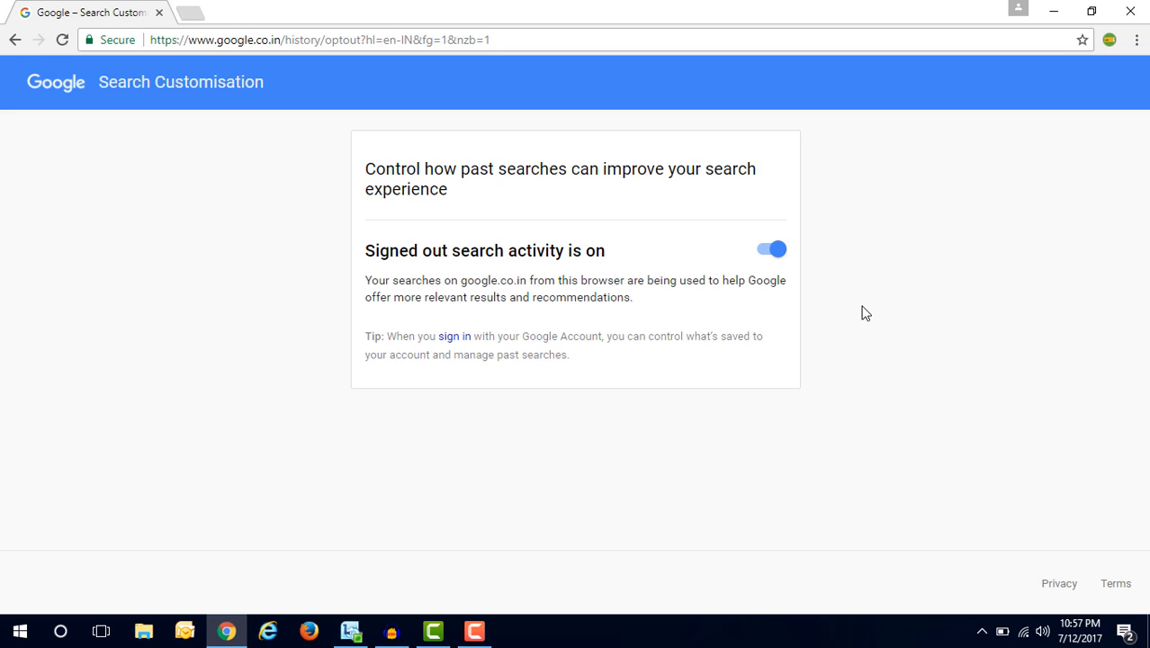
pyautogui.moveTo(652, 338)
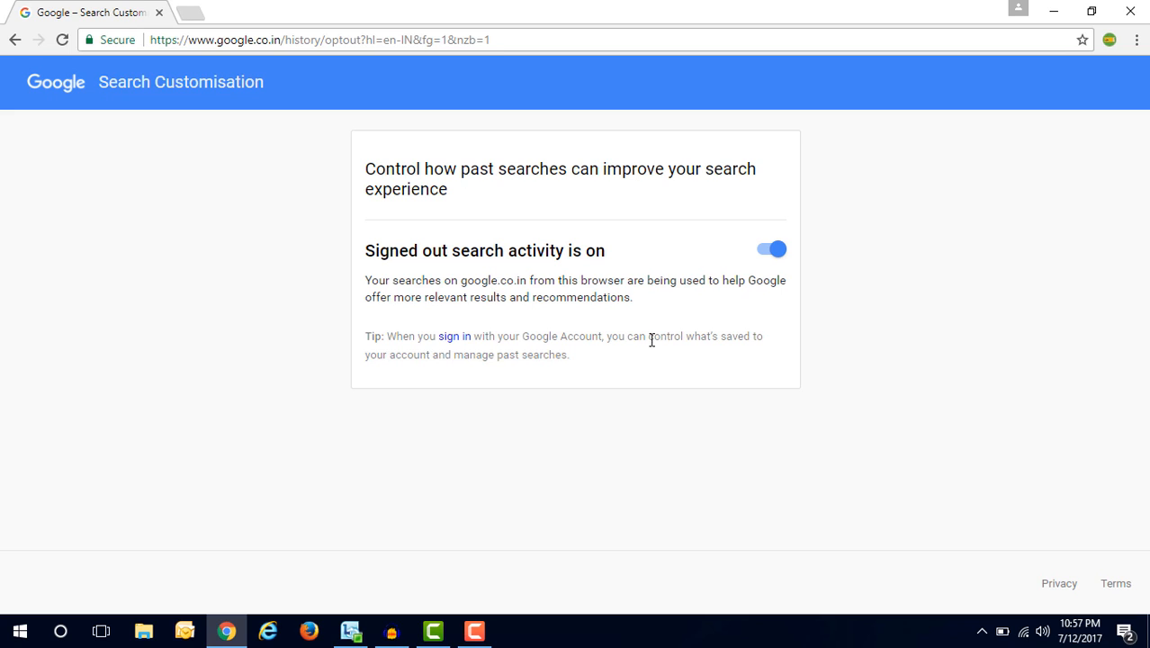
pyautogui.moveTo(454, 337)
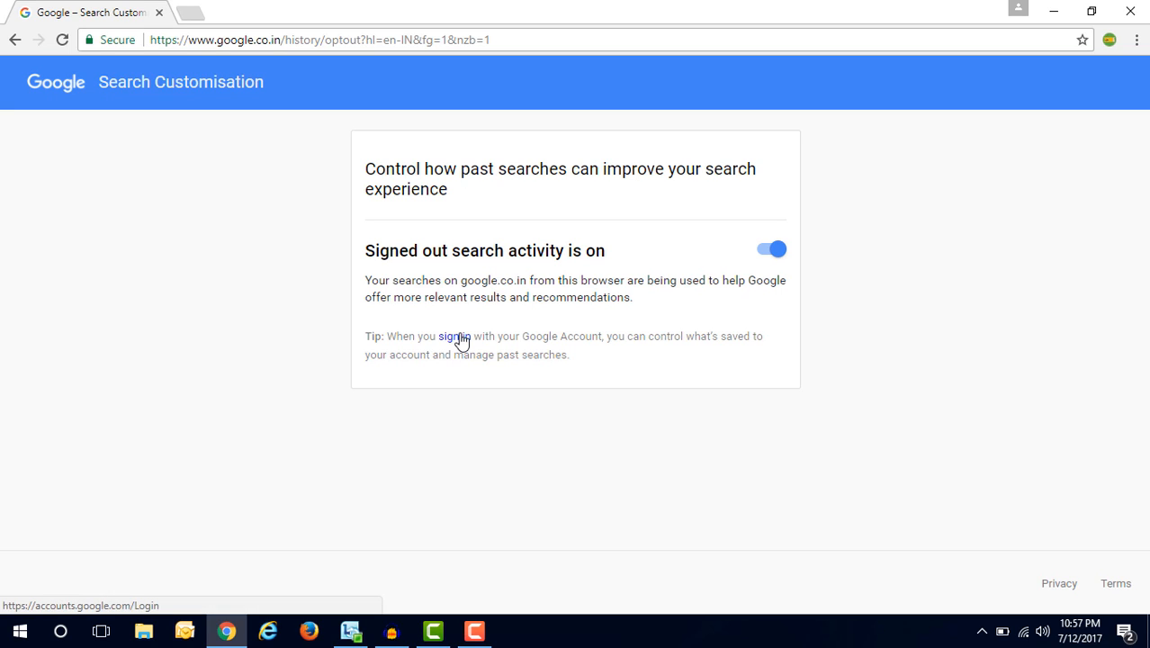
# Sign in to the Google account, accepting the email and submitting the password.
pyautogui.click(454, 337)
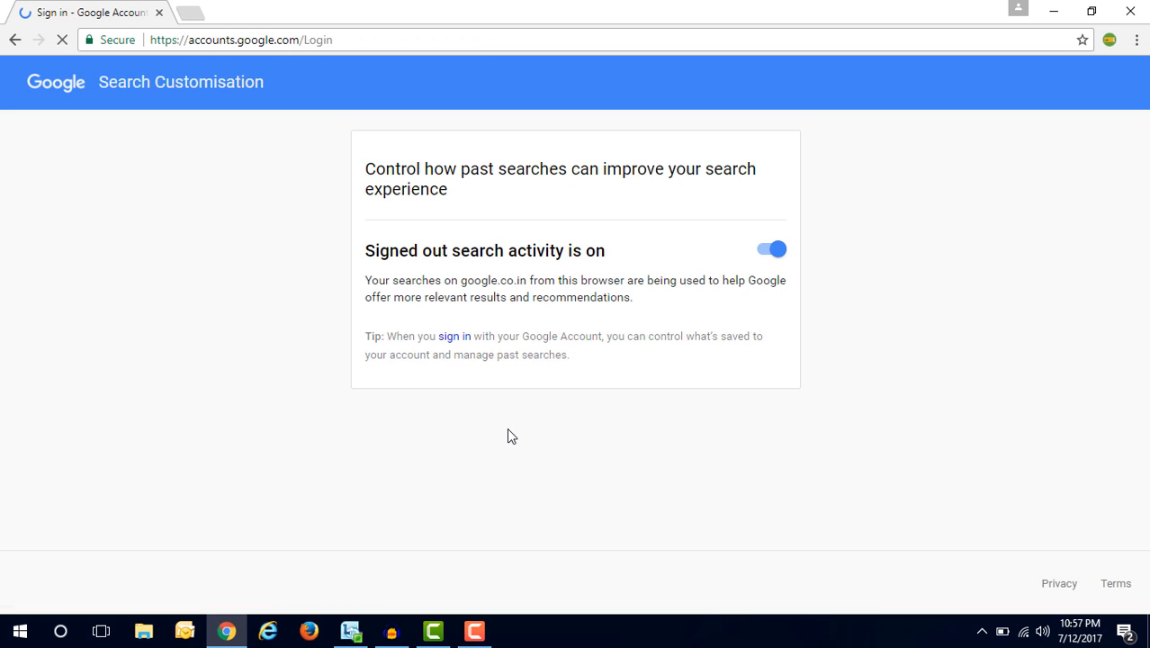
pyautogui.click(454, 337)
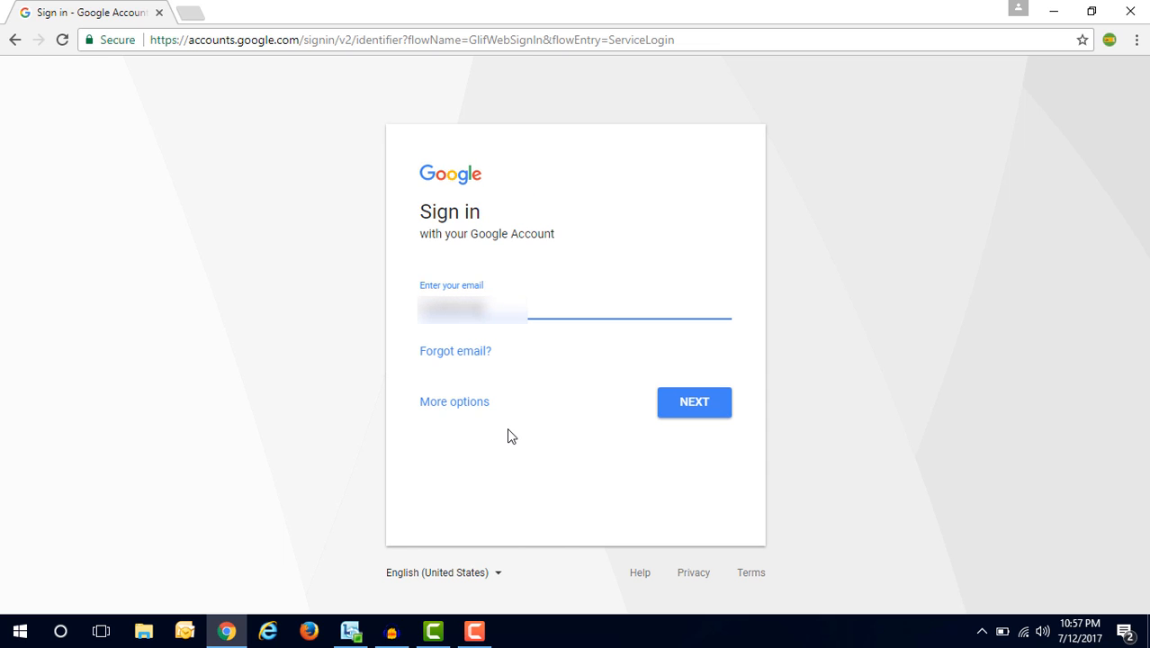
pyautogui.click(695, 401)
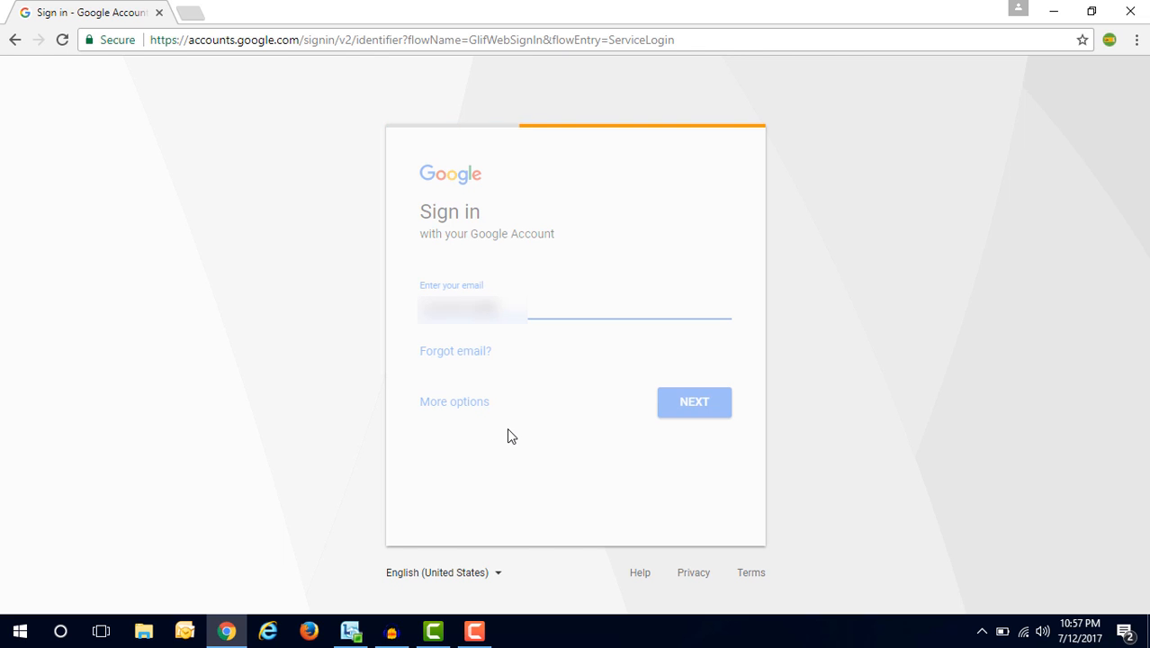
pyautogui.click(695, 402)
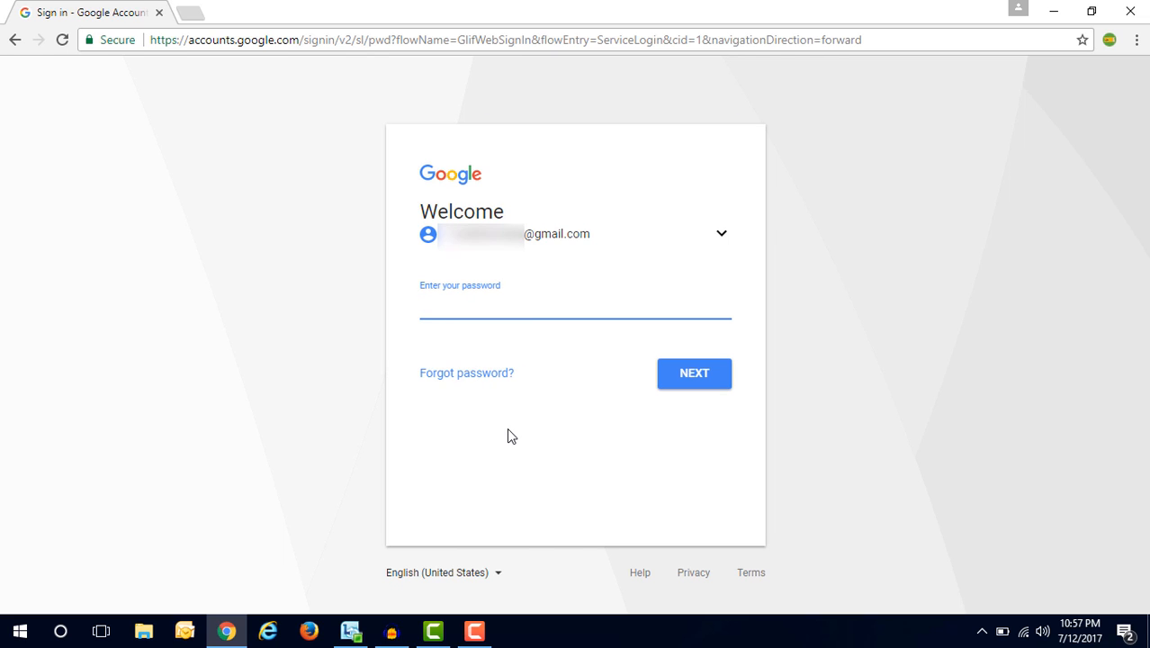
pyautogui.write('password')
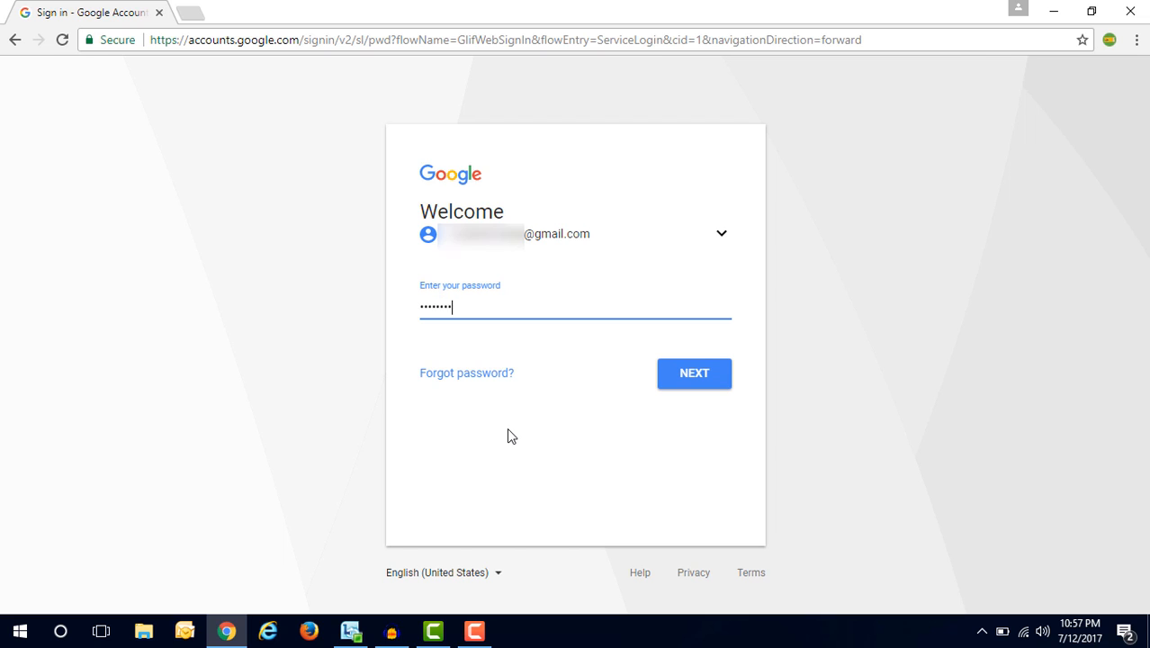
pyautogui.click(695, 373)
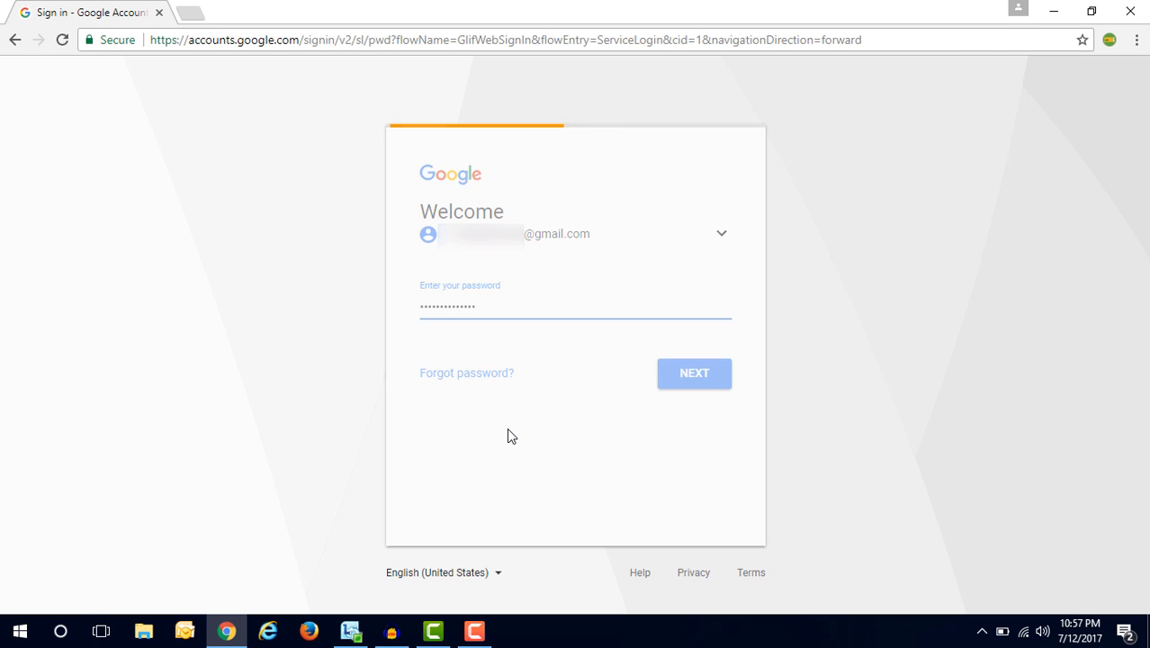
# From the My Account overview, go to My Activity via the GO TO MY ACTIVITY card.
pyautogui.click(695, 373)
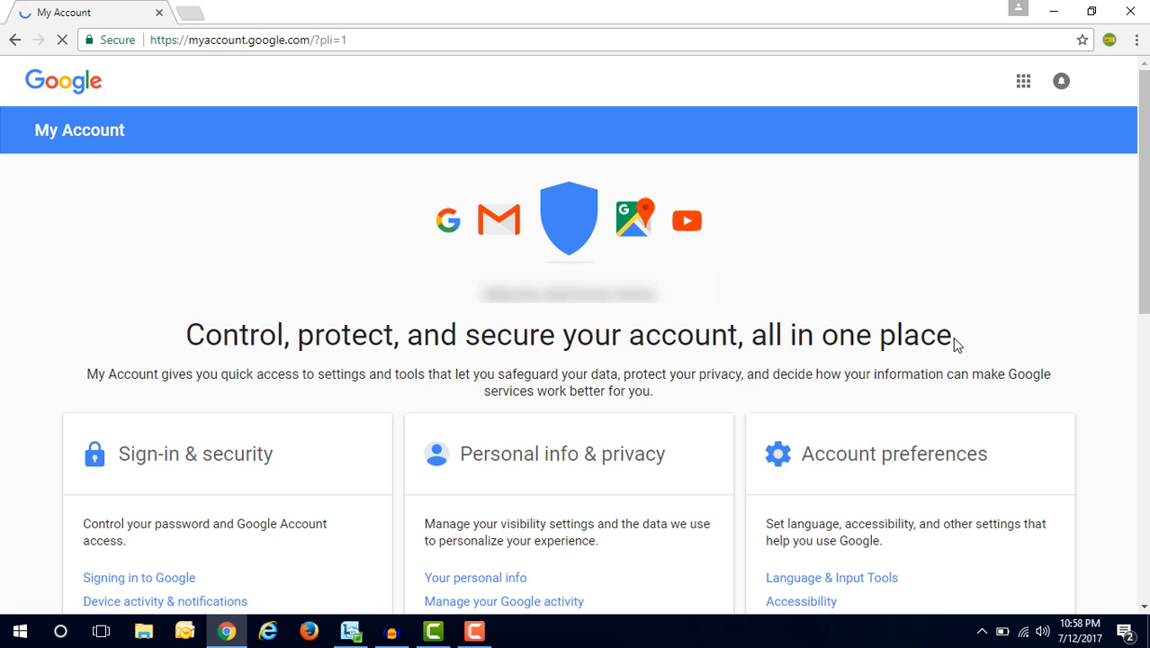
pyautogui.scroll(-3)
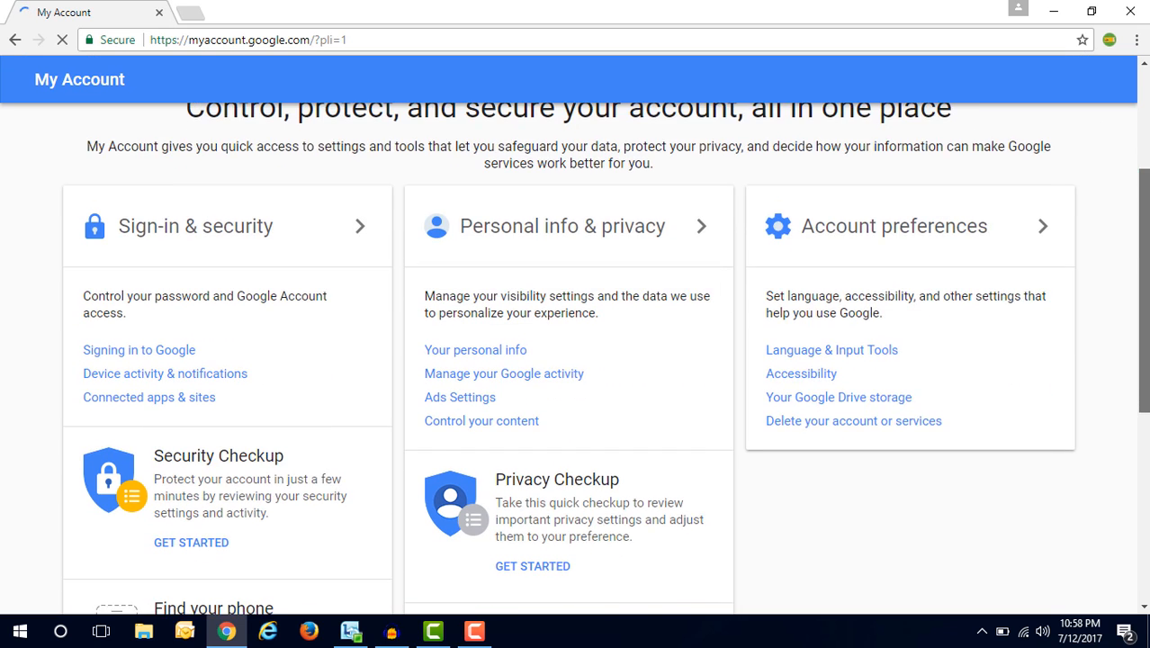
pyautogui.scroll(-3)
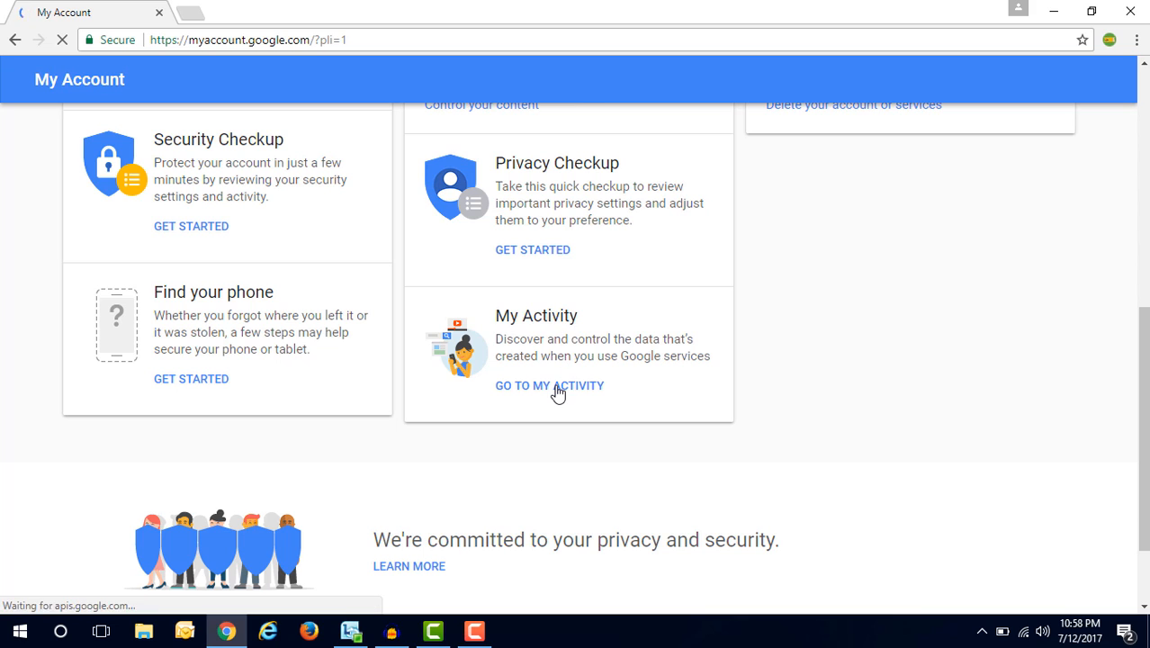
pyautogui.click(549, 385)
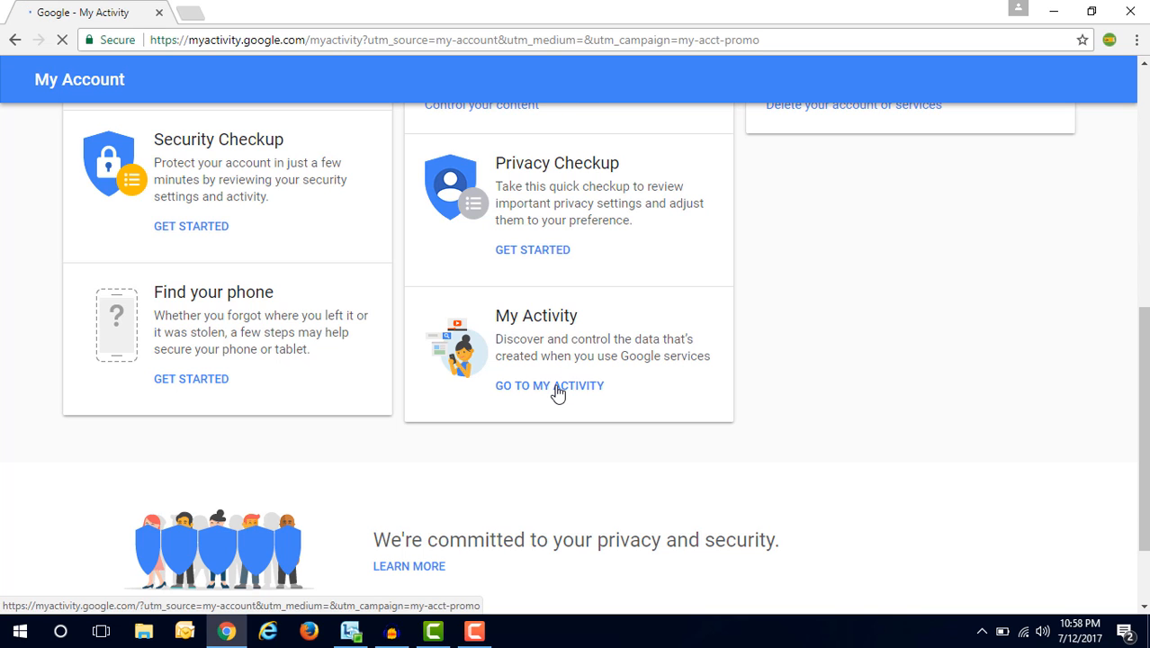
pyautogui.click(549, 385)
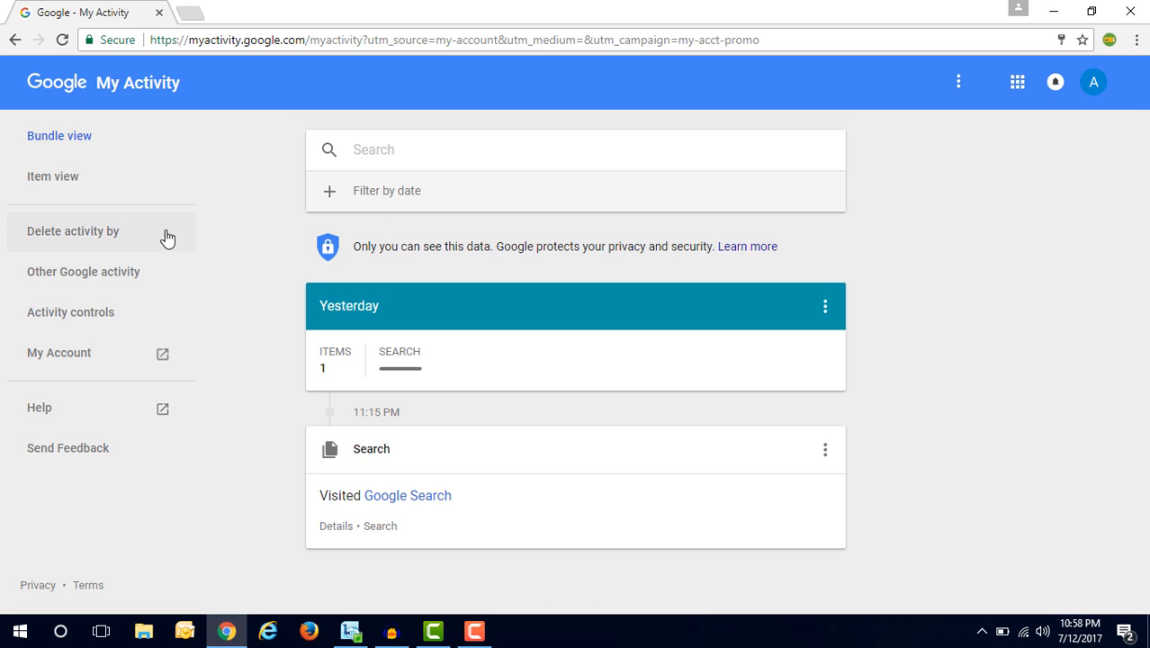
pyautogui.moveTo(843, 221)
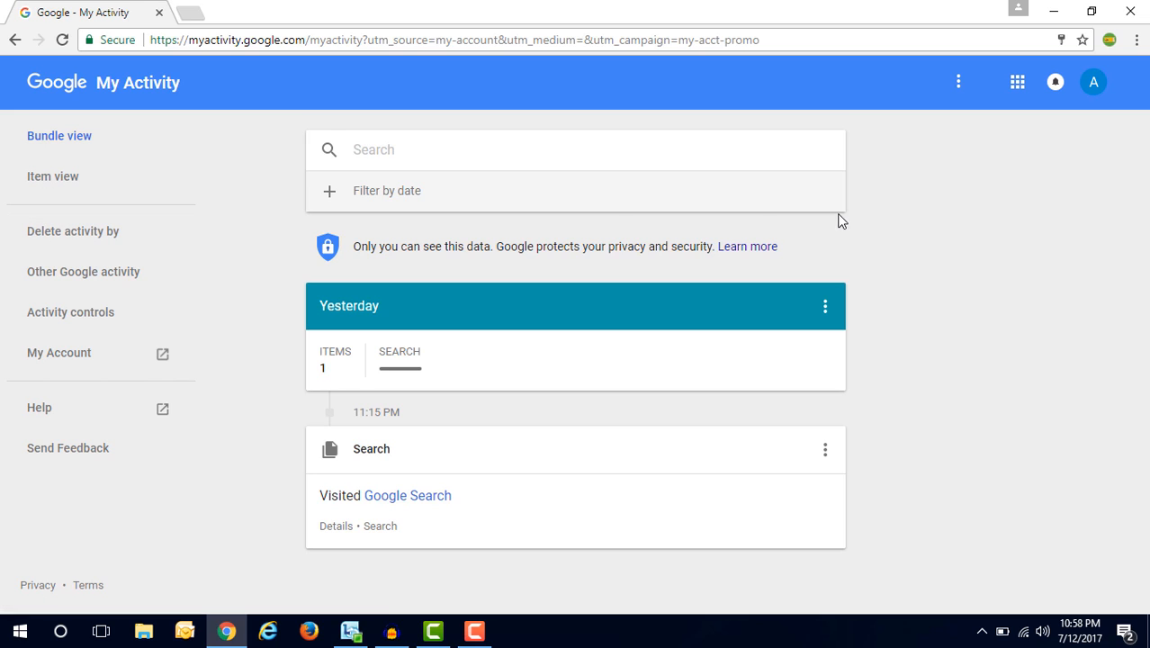
pyautogui.moveTo(705, 393)
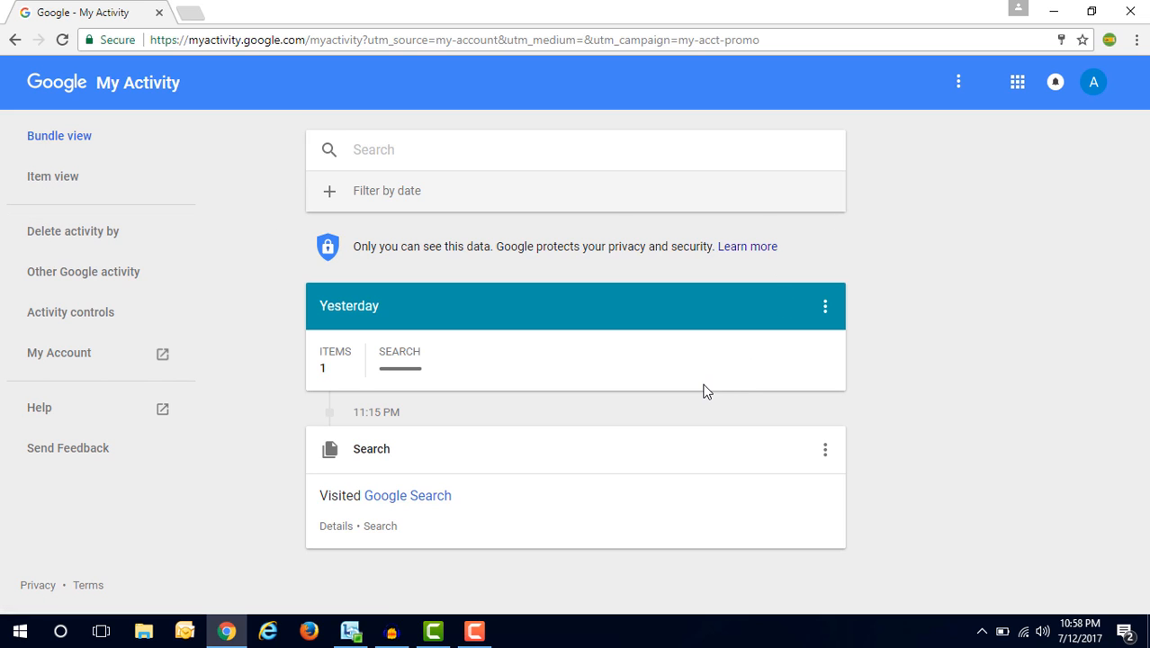
pyautogui.moveTo(651, 453)
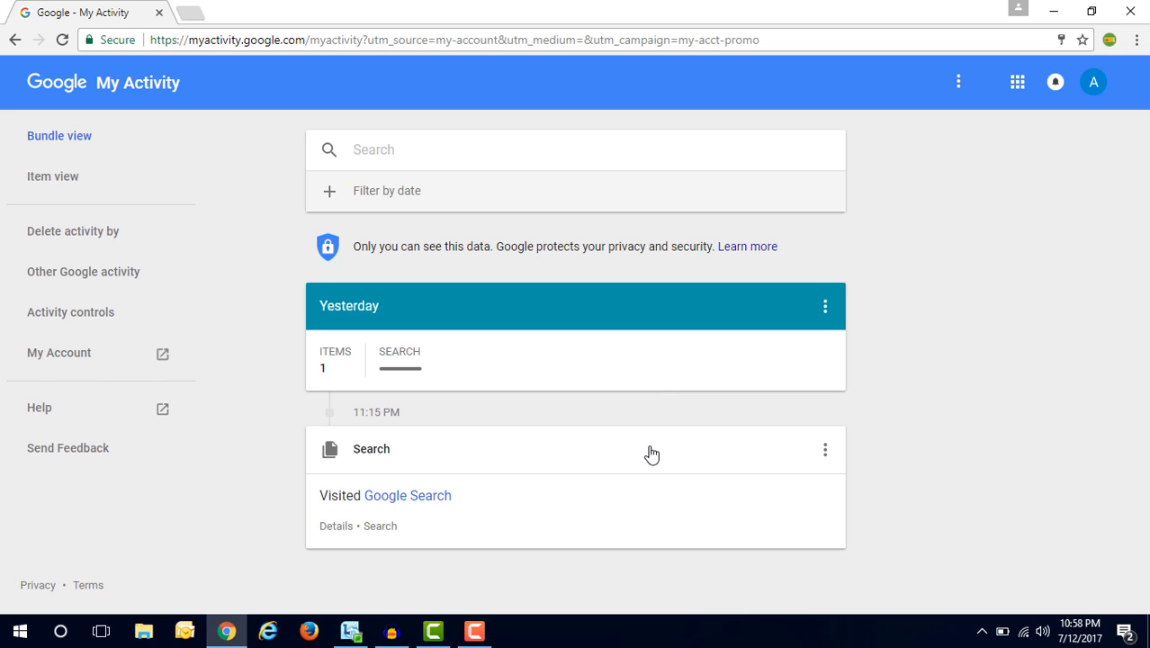
pyautogui.moveTo(72, 230)
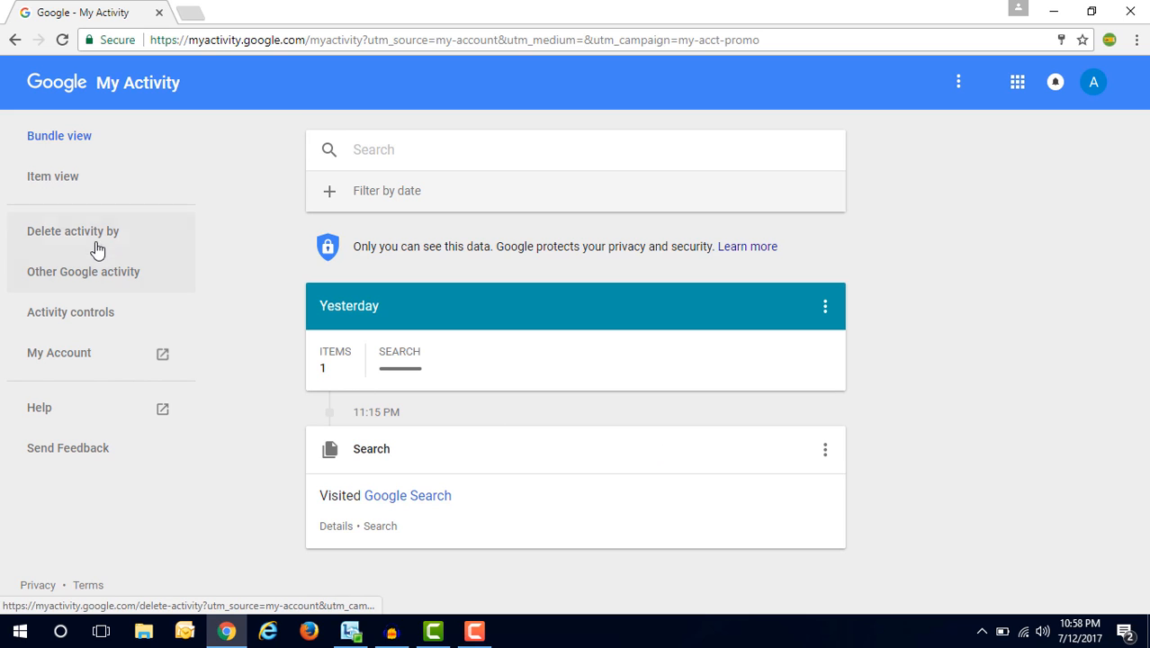
# Go to Delete activity by and try the Today and Yesterday date ranges.
pyautogui.click(72, 231)
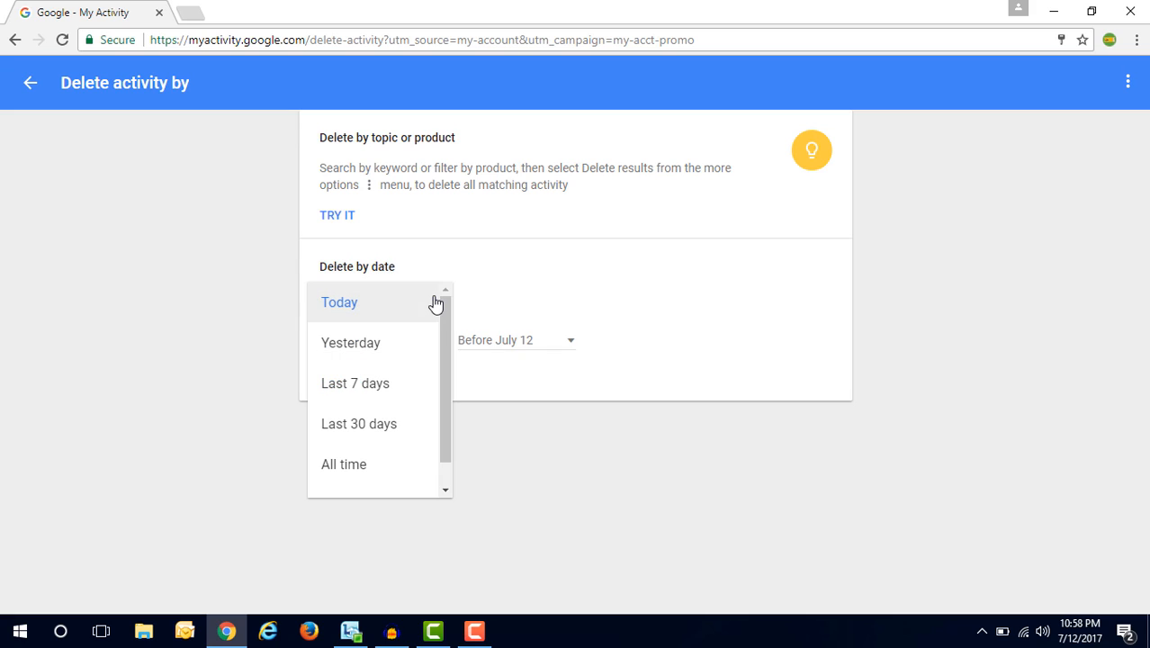
pyautogui.moveTo(351, 321)
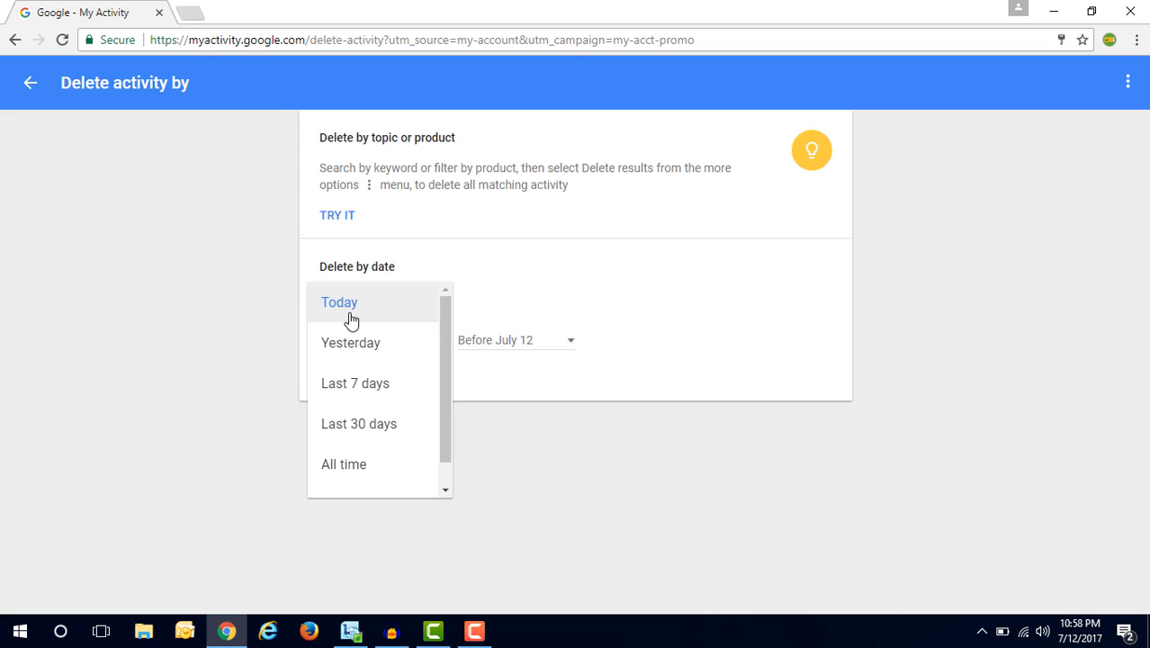
pyautogui.click(338, 302)
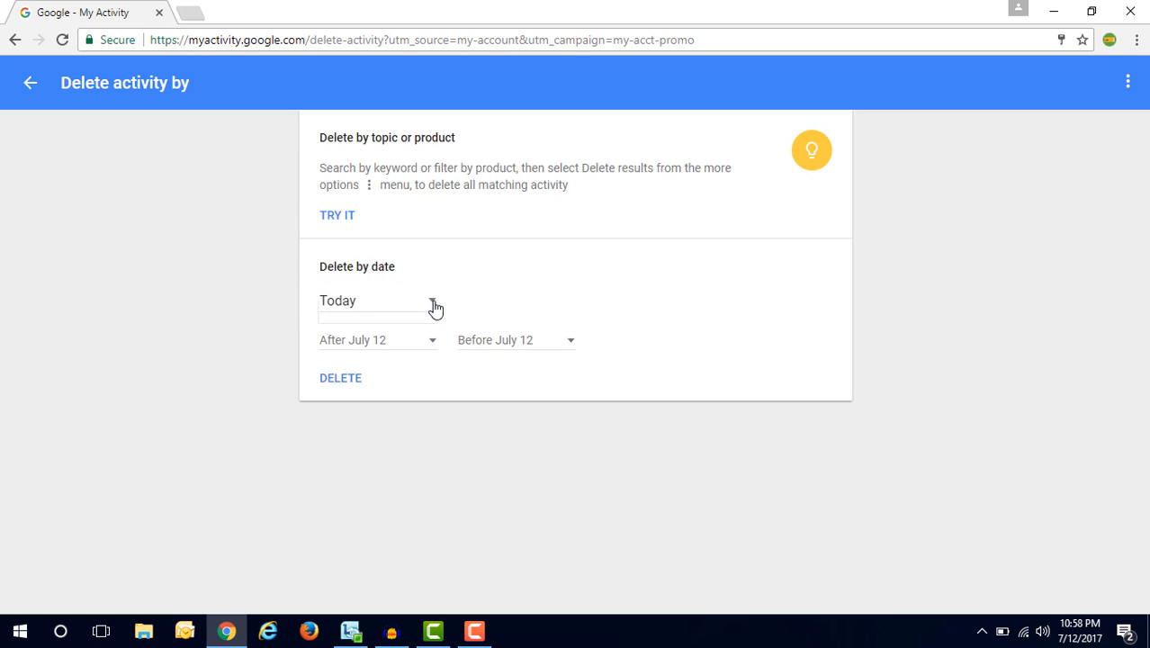
pyautogui.click(378, 301)
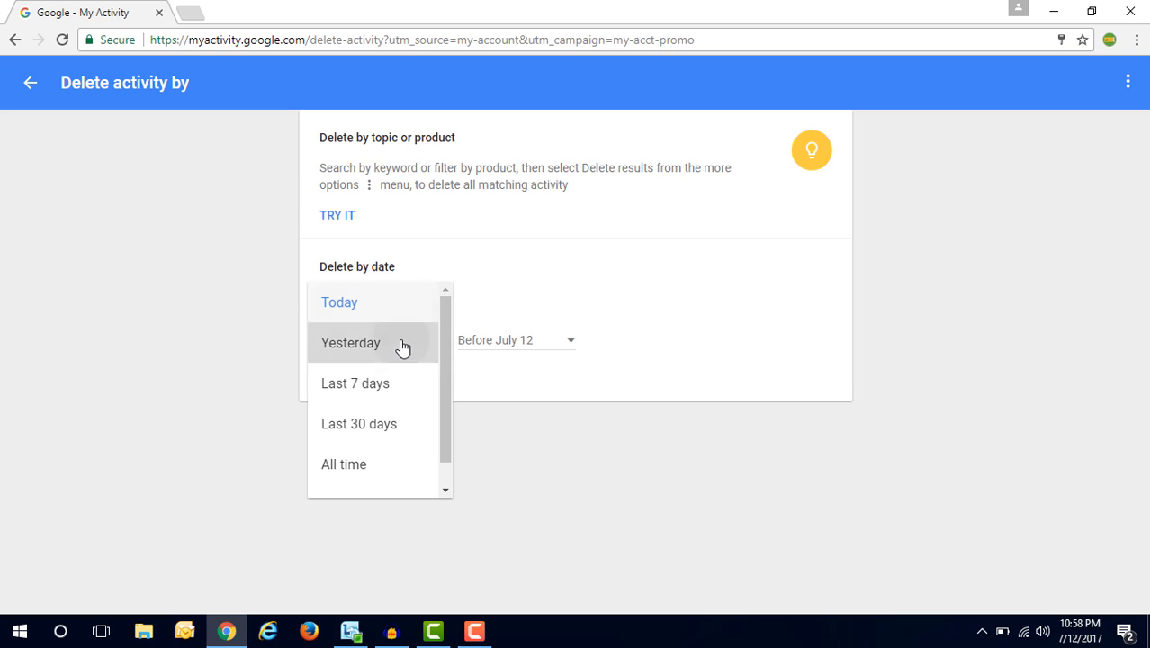
pyautogui.click(351, 343)
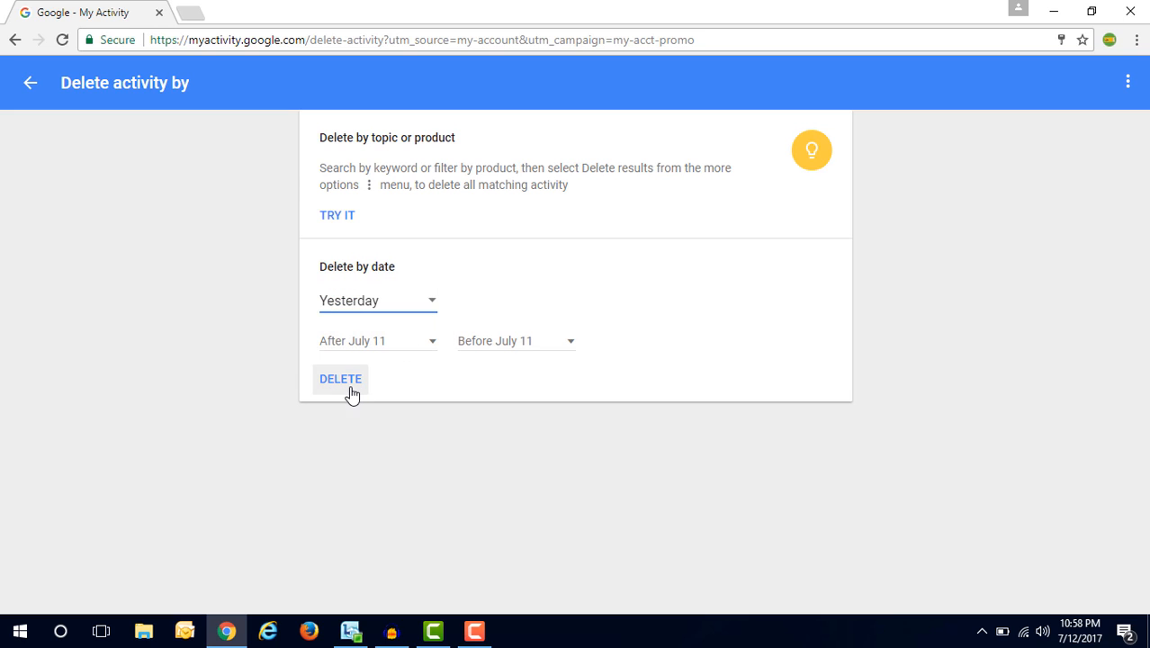
pyautogui.click(378, 300)
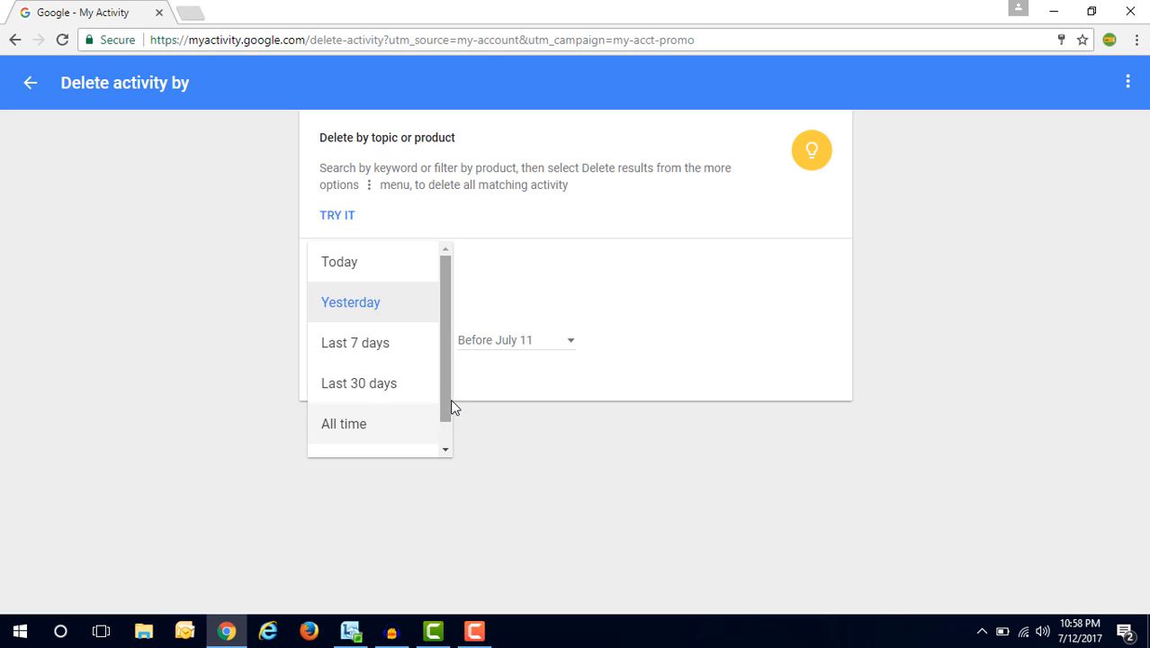
# Try a custom range, then set the delete-by-date range to All time.
pyautogui.scroll(-3)
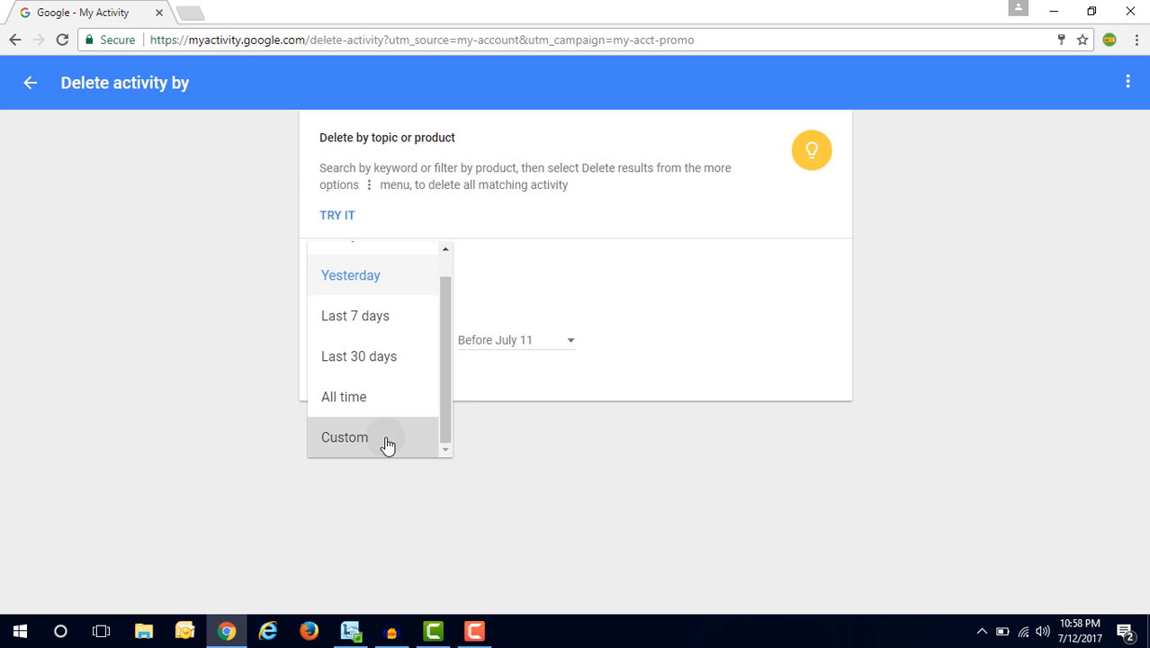
pyautogui.click(344, 437)
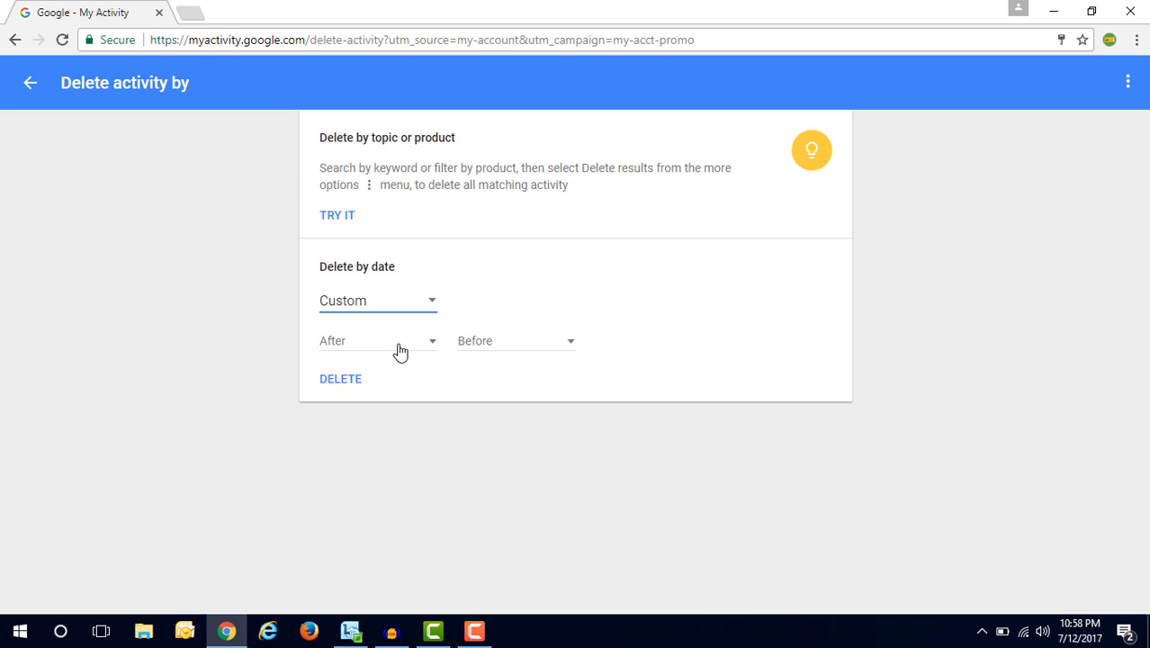
pyautogui.click(371, 340)
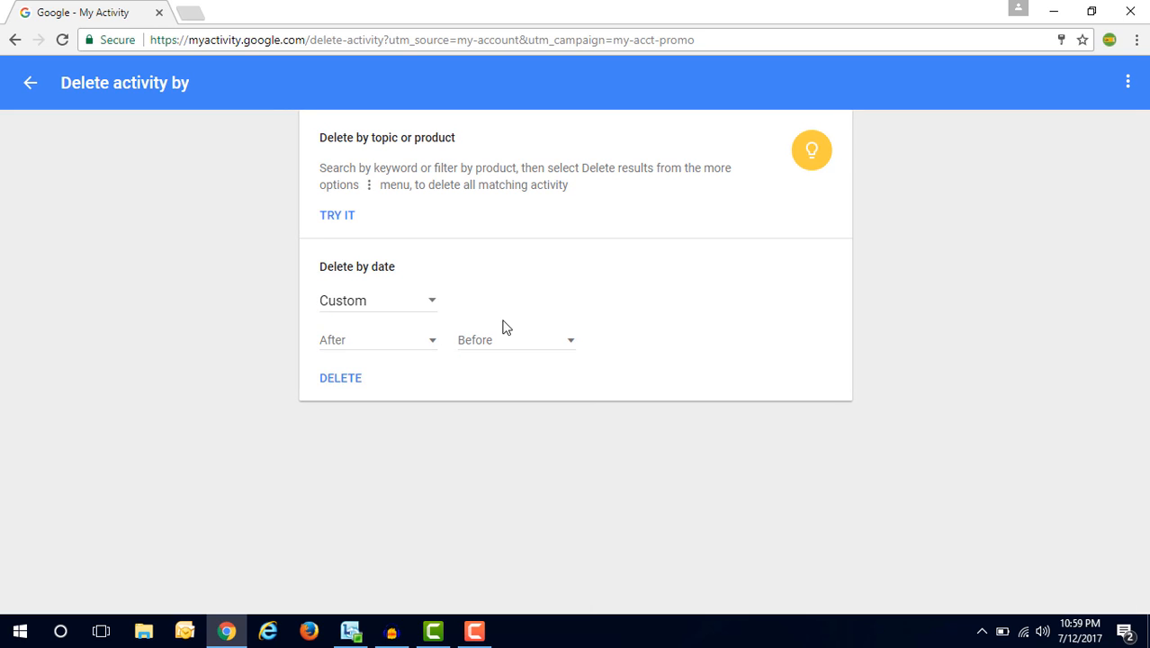
pyautogui.moveTo(429, 307)
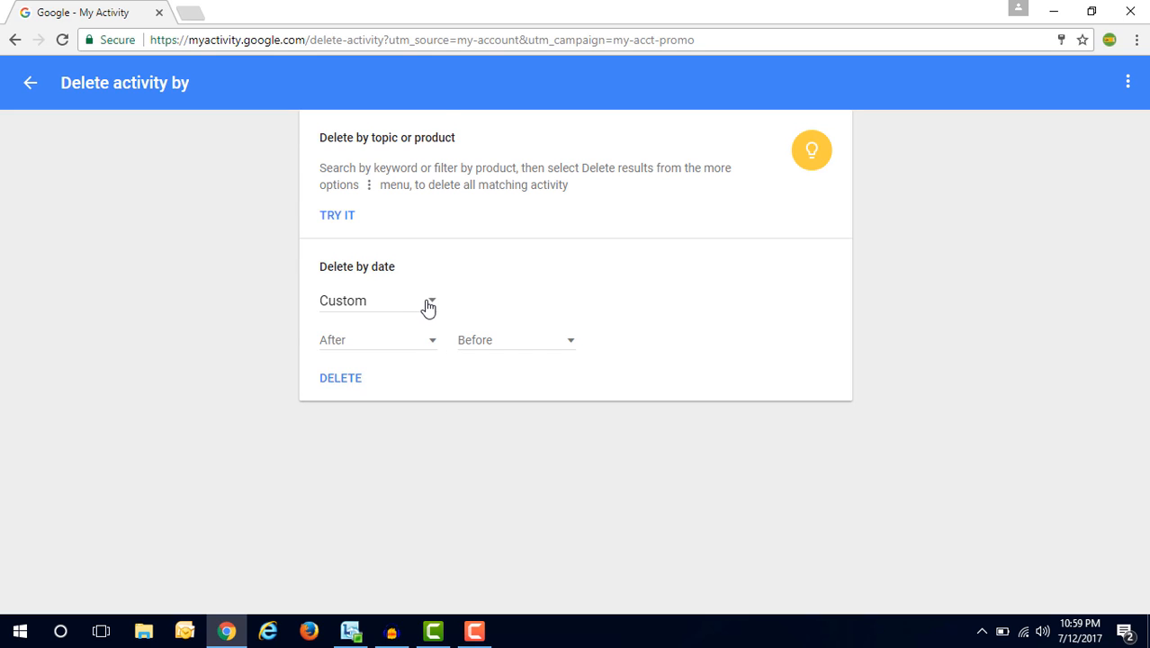
pyautogui.click(429, 300)
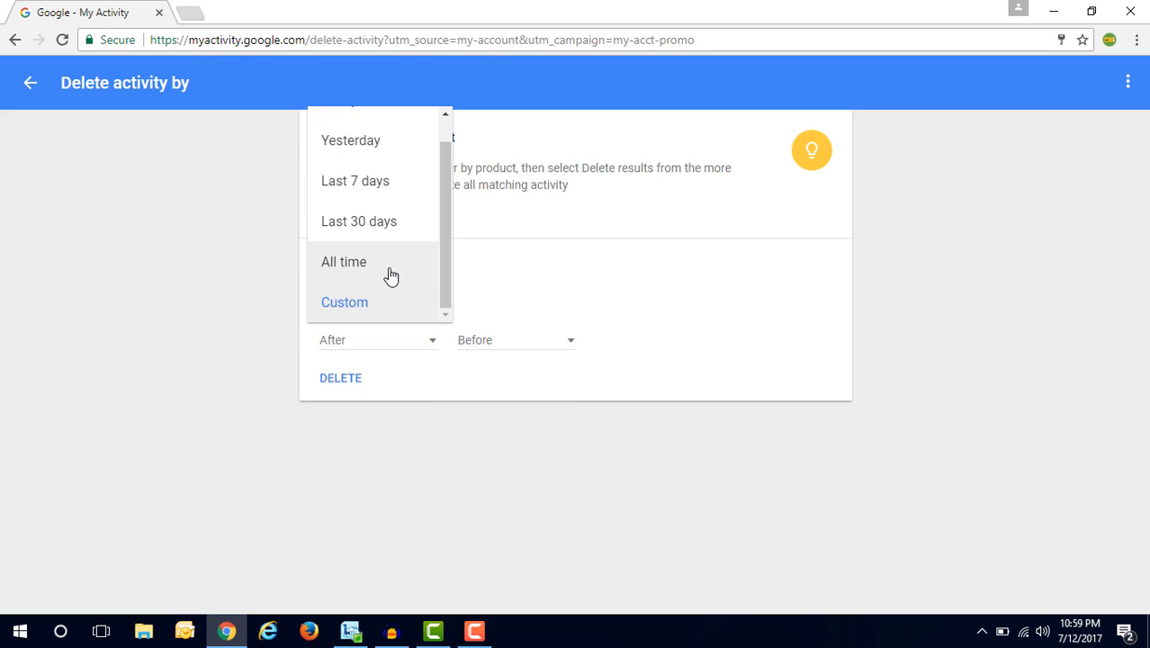
pyautogui.click(344, 263)
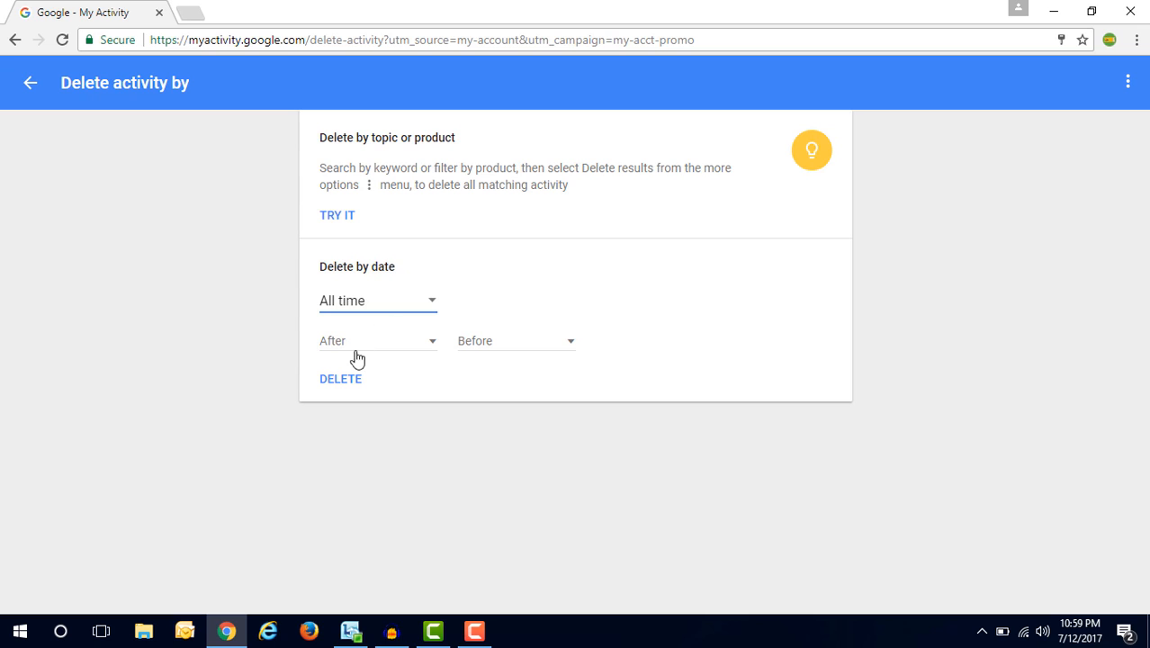
# Delete all Search activity from all time and confirm the permanent deletion.
pyautogui.click(341, 378)
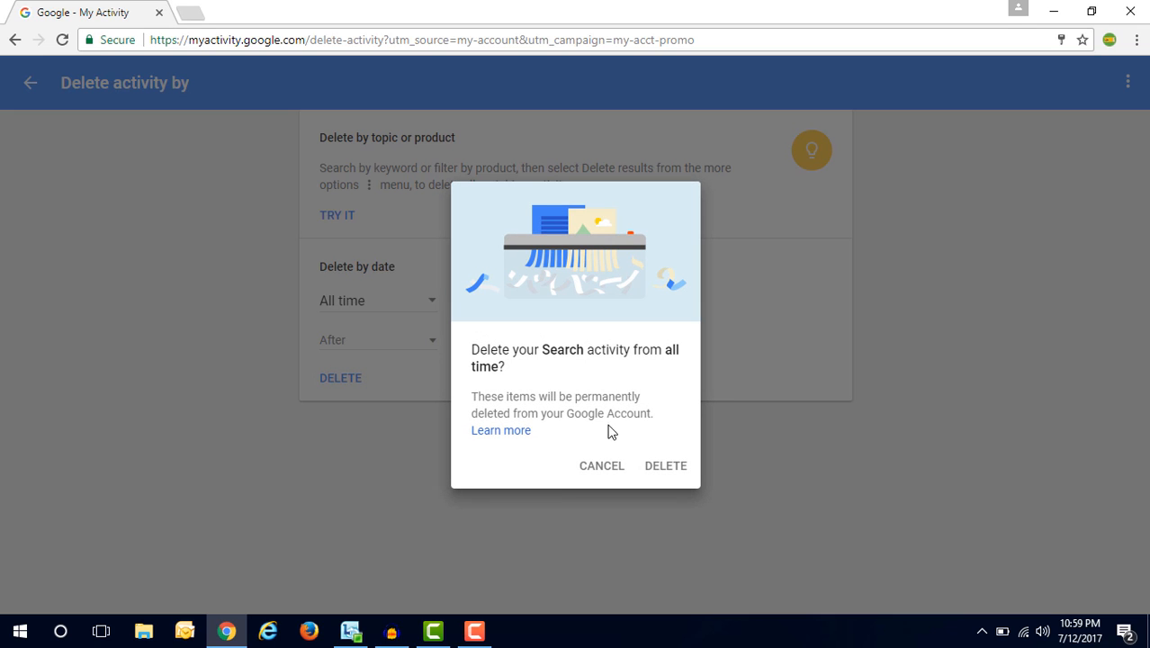
pyautogui.moveTo(626, 378)
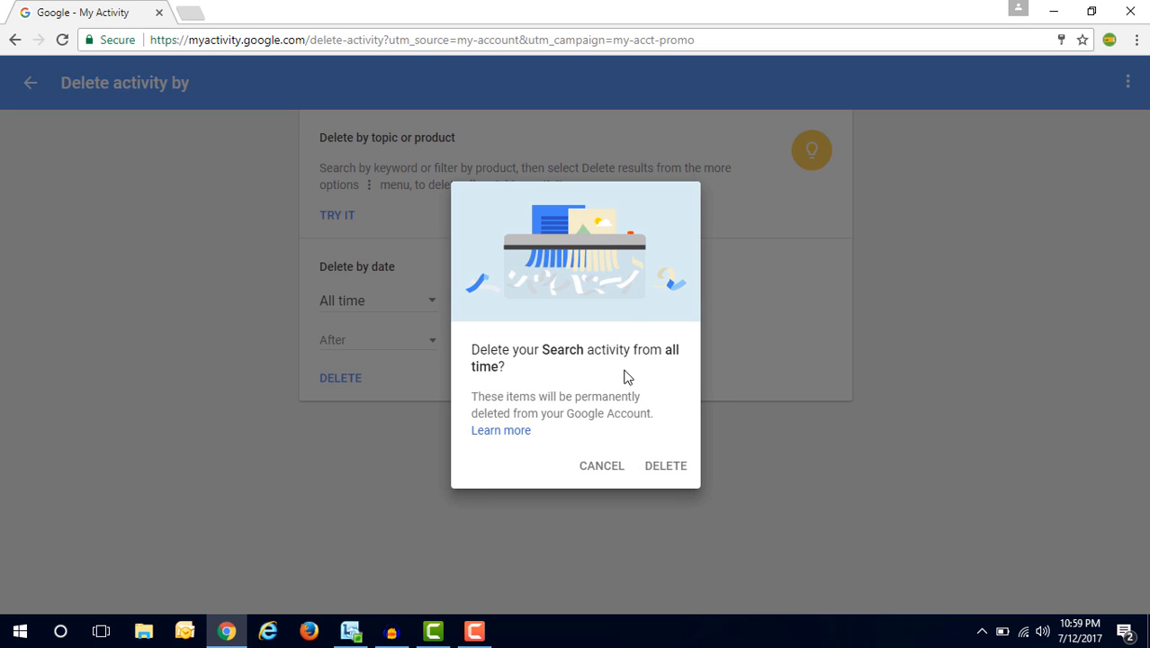
pyautogui.moveTo(666, 465)
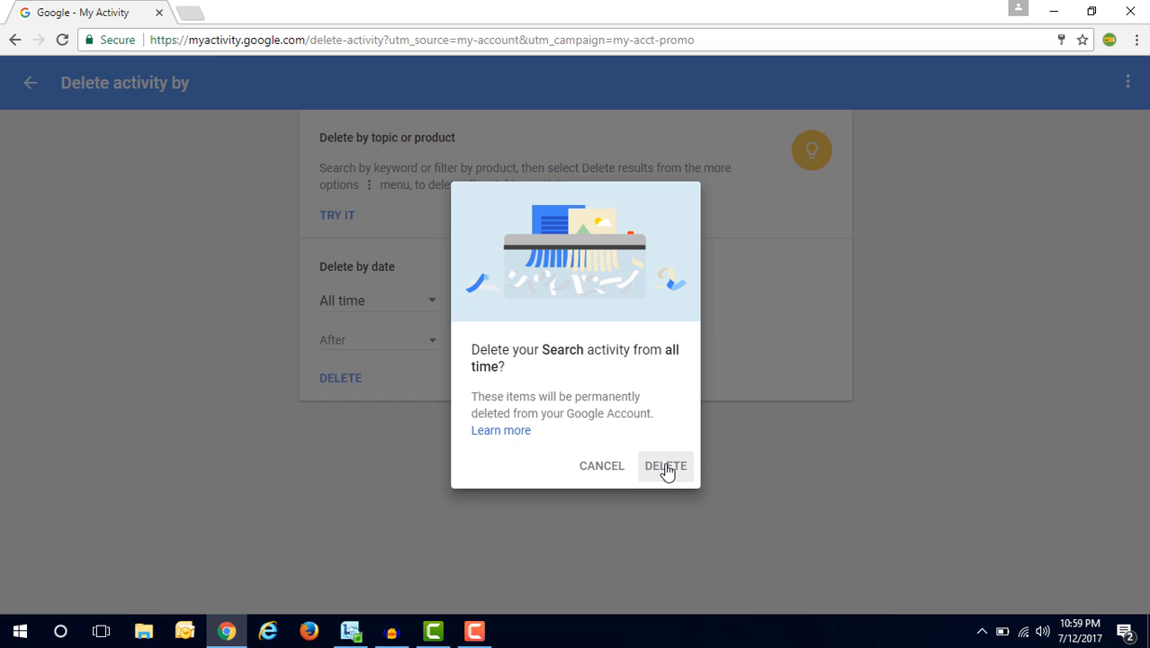
pyautogui.click(666, 465)
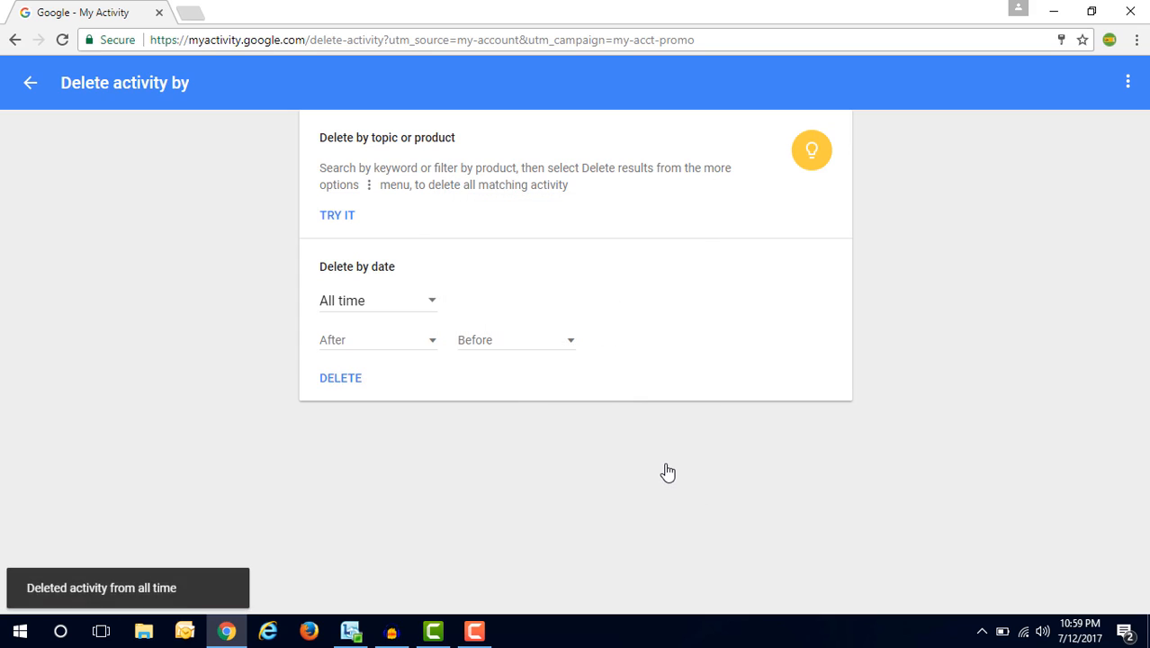
pyautogui.moveTo(417, 508)
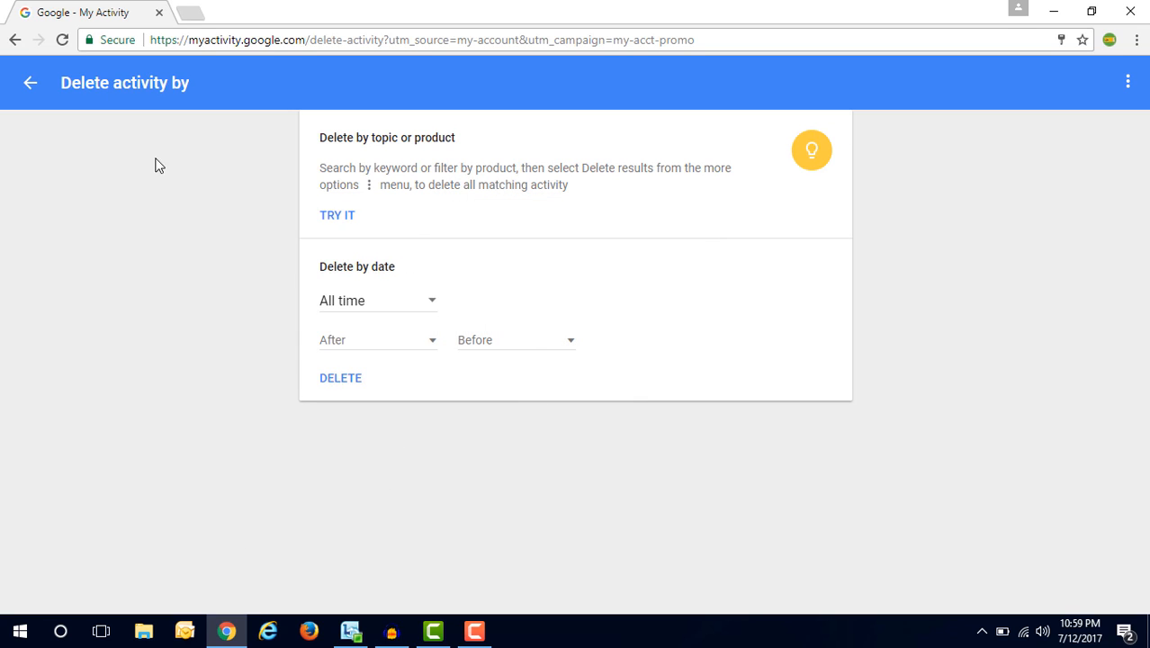
pyautogui.moveTo(39, 106)
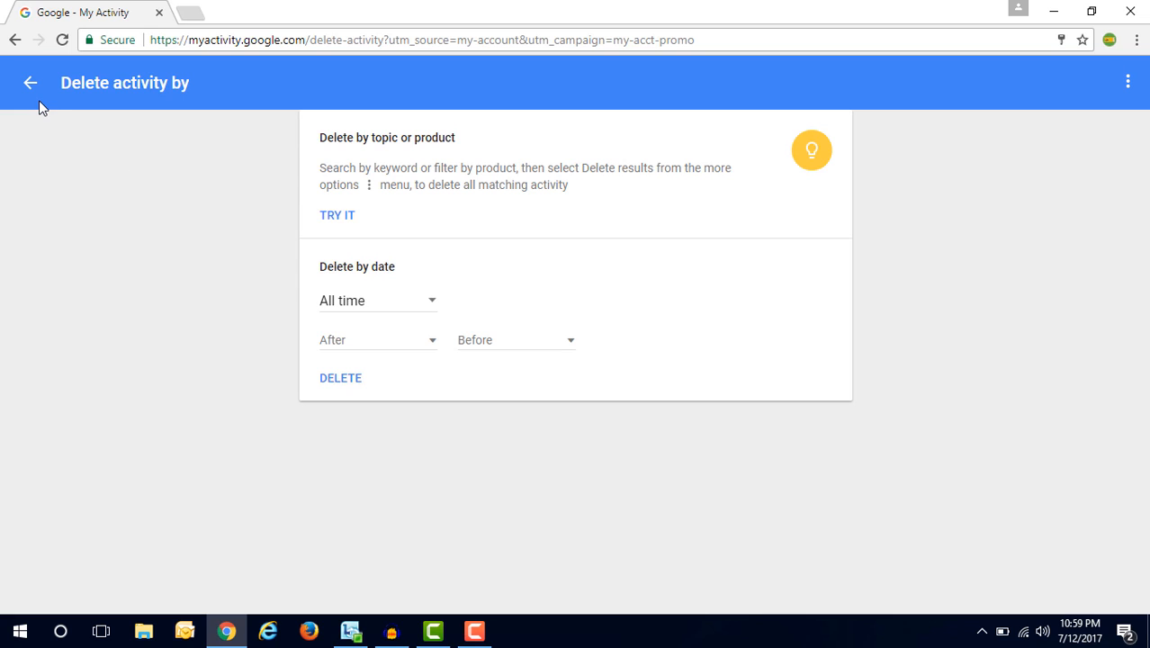